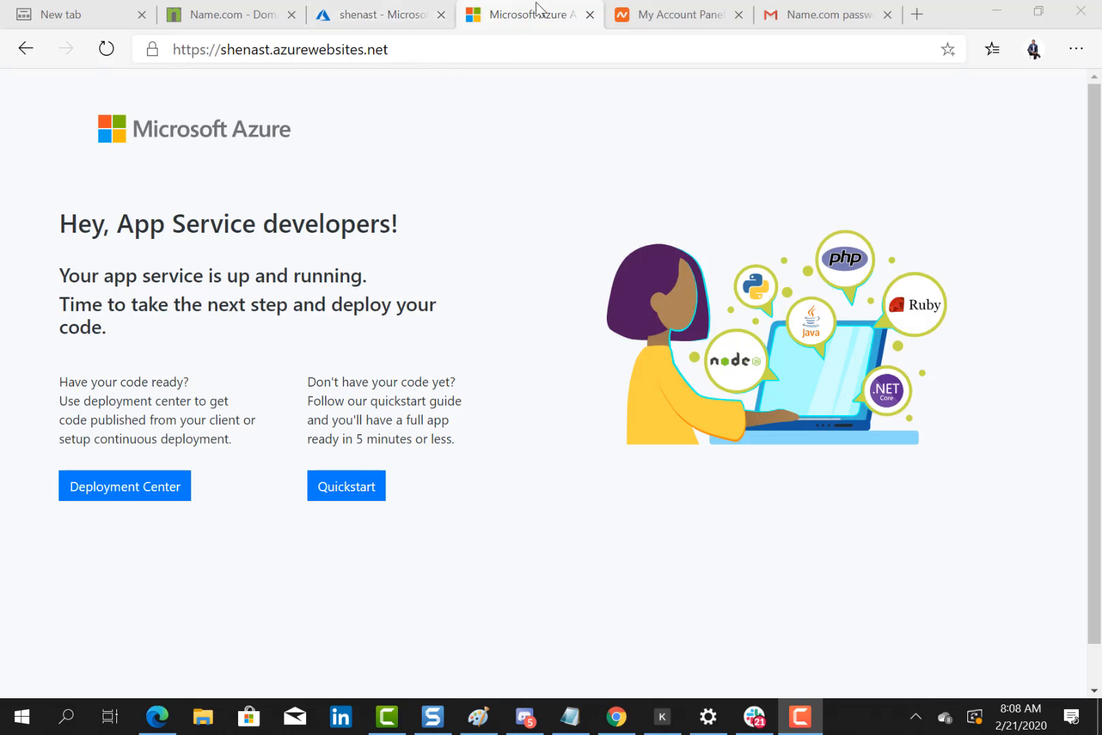
- Check that the default shenast site loads, then return to the shenast App Service overview
click(380, 14)
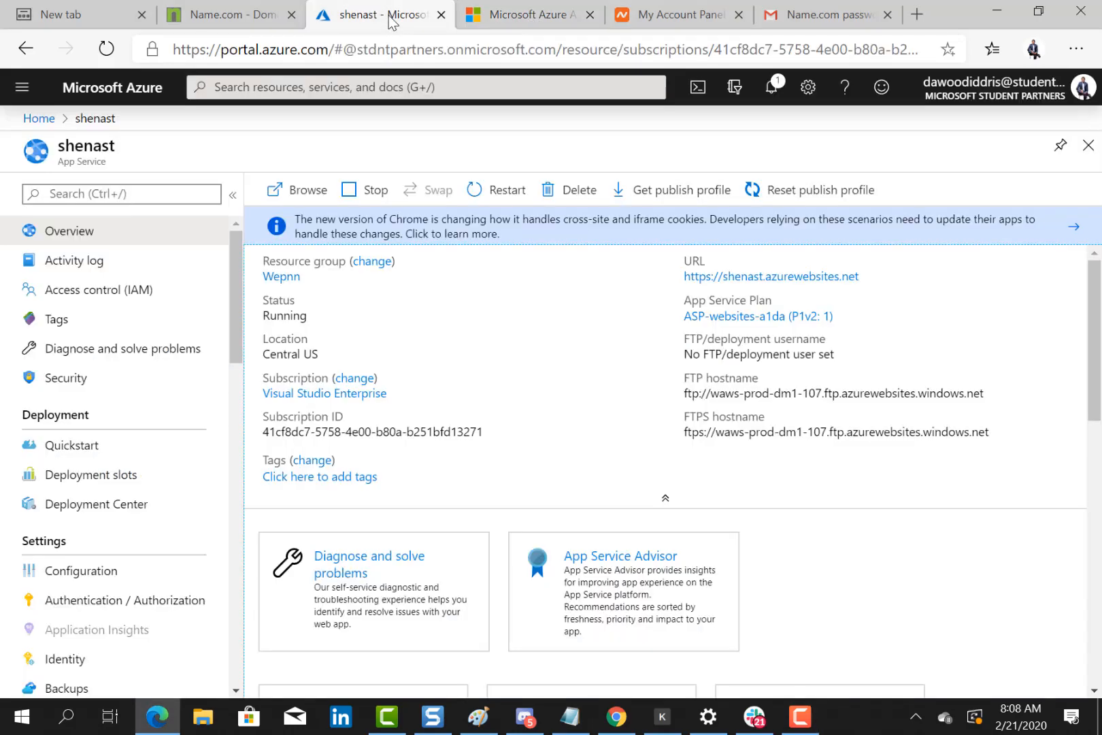
mouse_move(773, 286)
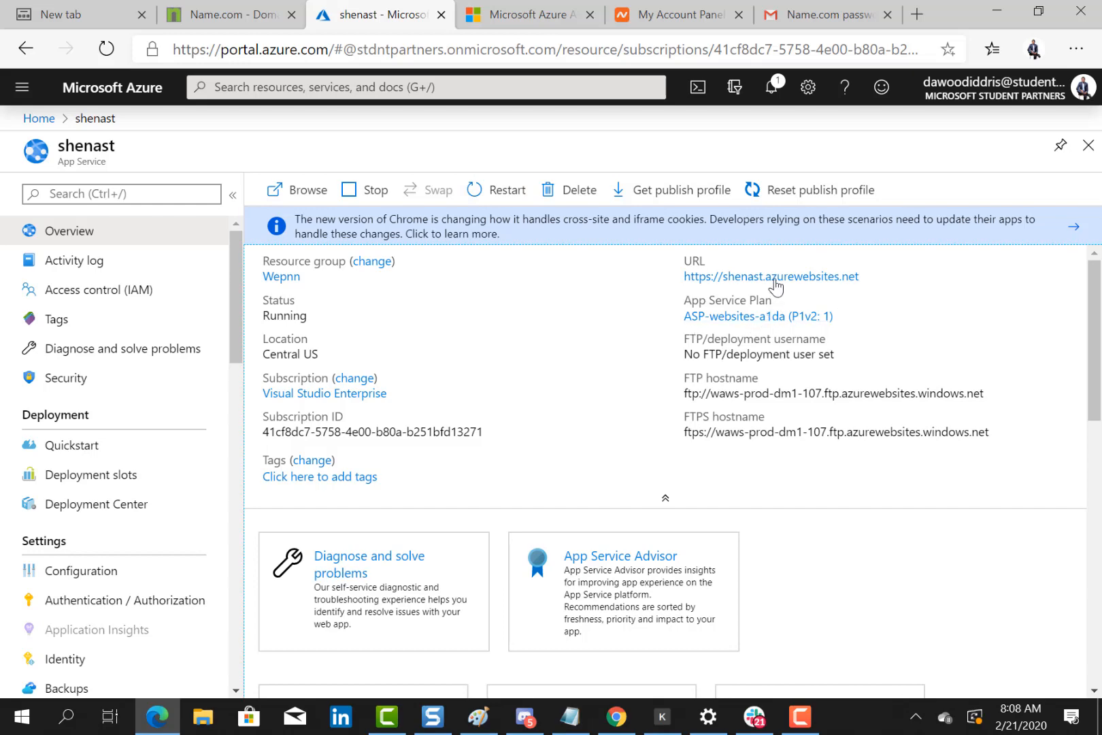
mouse_move(872, 276)
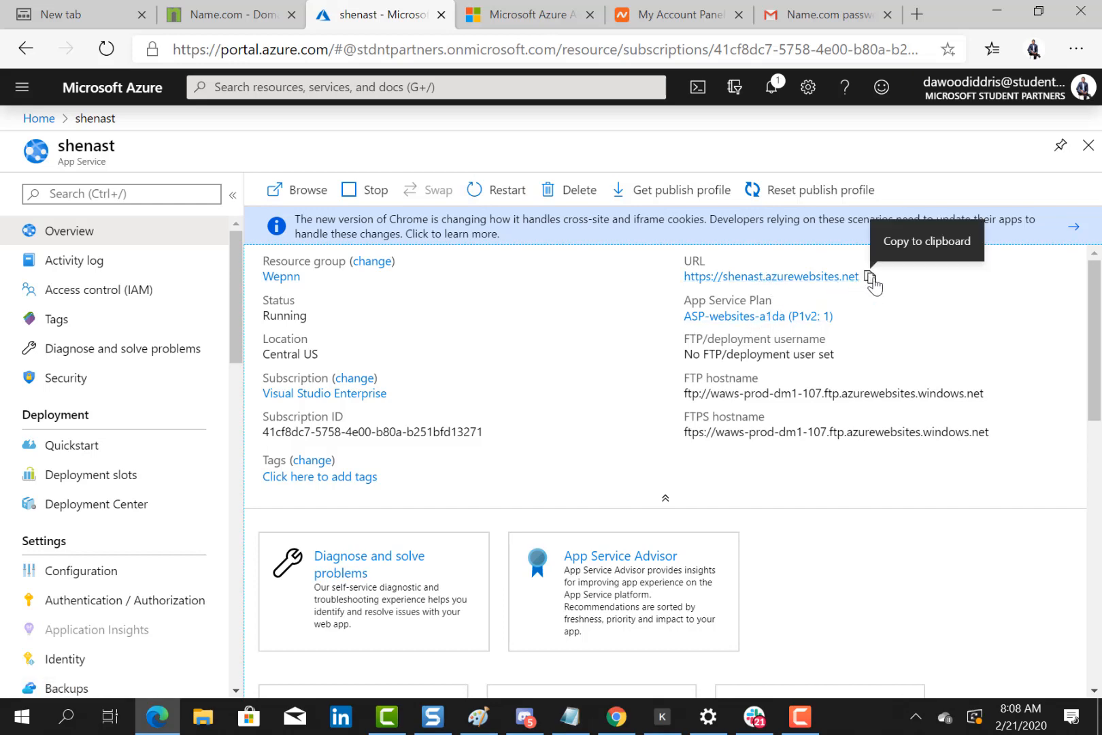
click(770, 276)
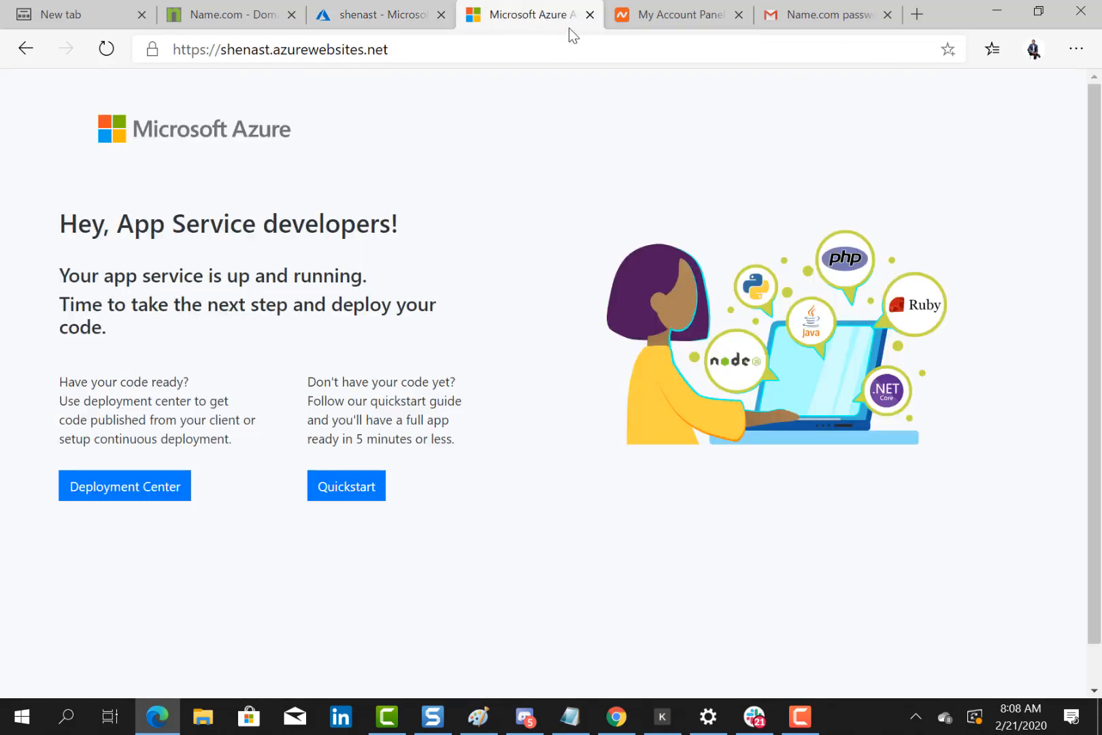
click(379, 14)
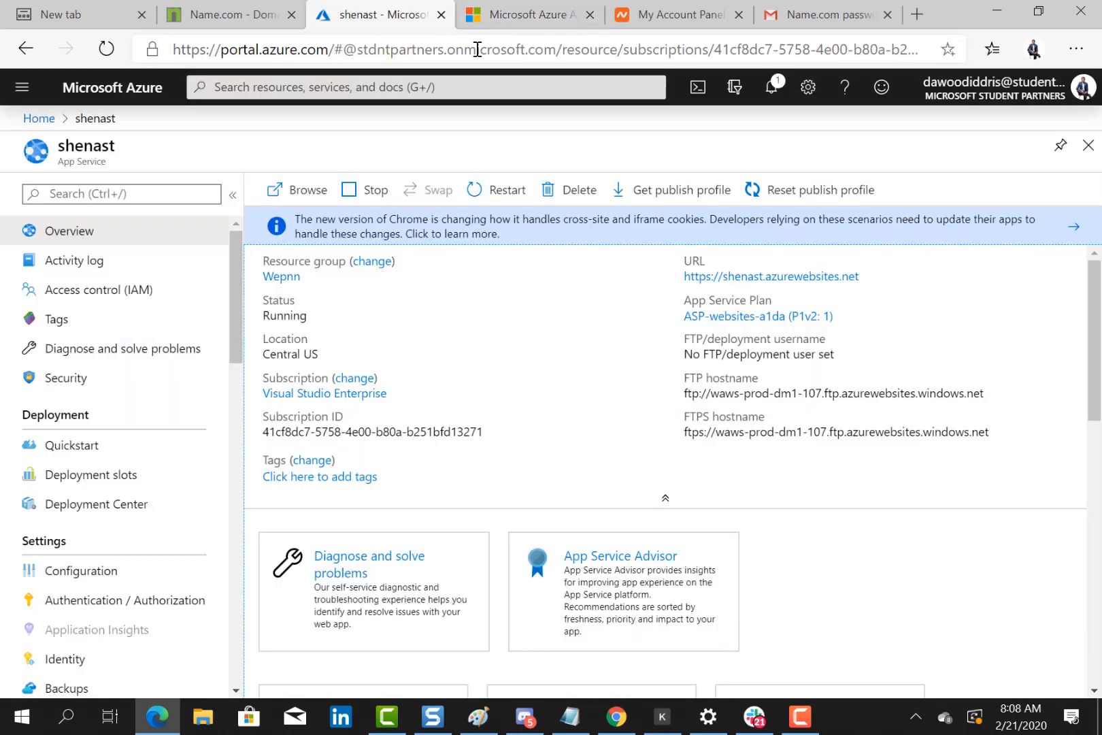
mouse_move(524, 14)
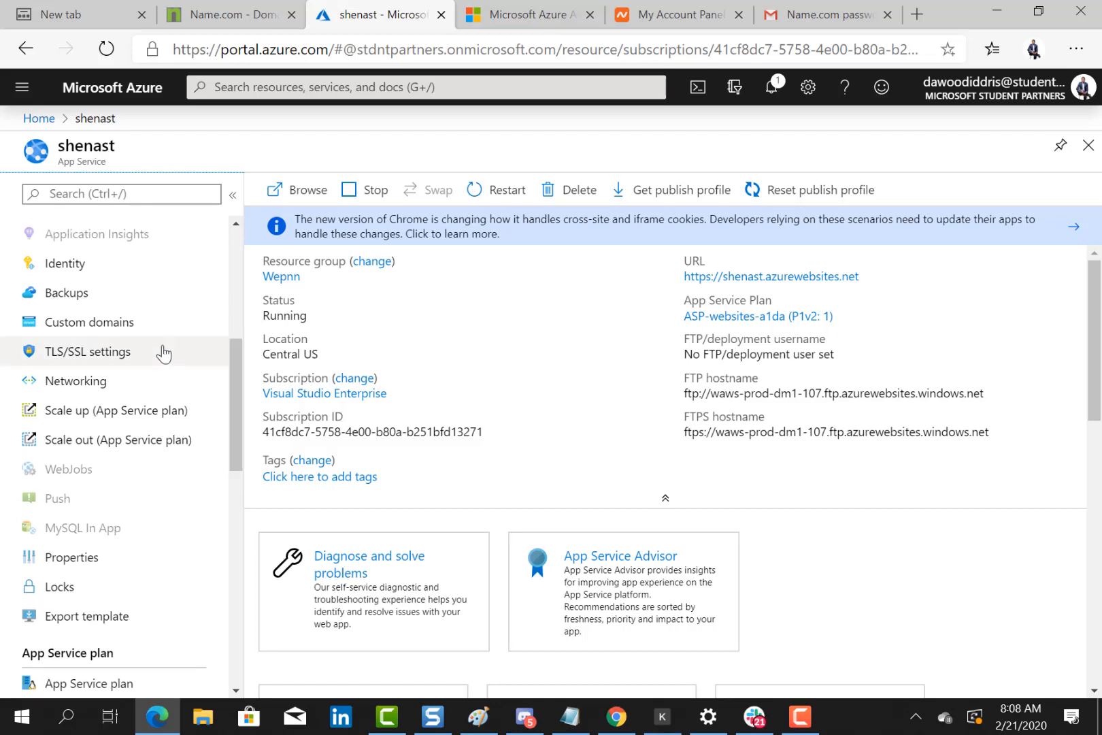
- Open shenast's Custom domains page to find its IP address 104.43.221.31
click(89, 322)
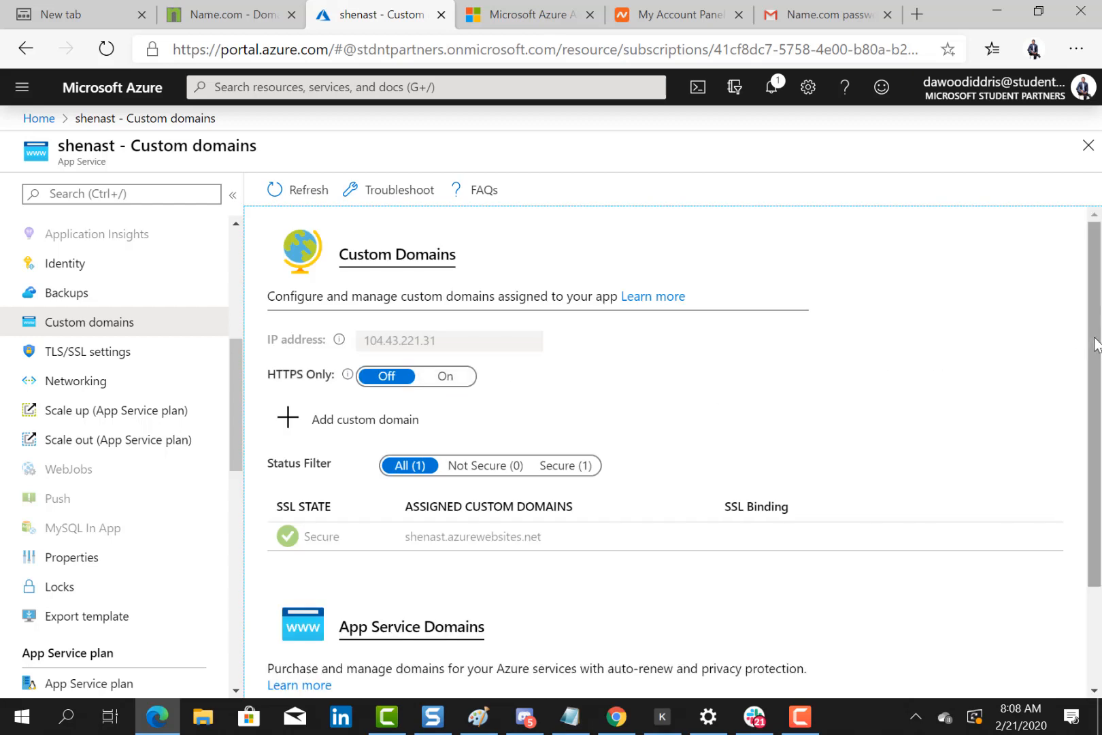
scroll(down, 3)
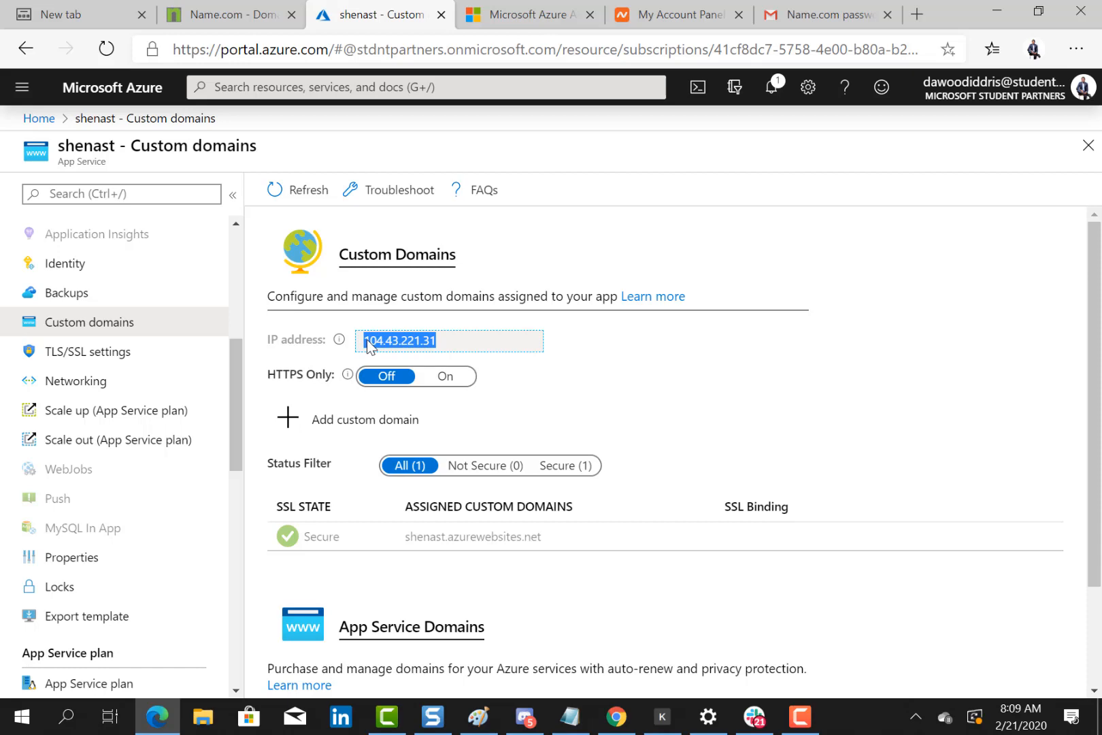
mouse_move(754, 121)
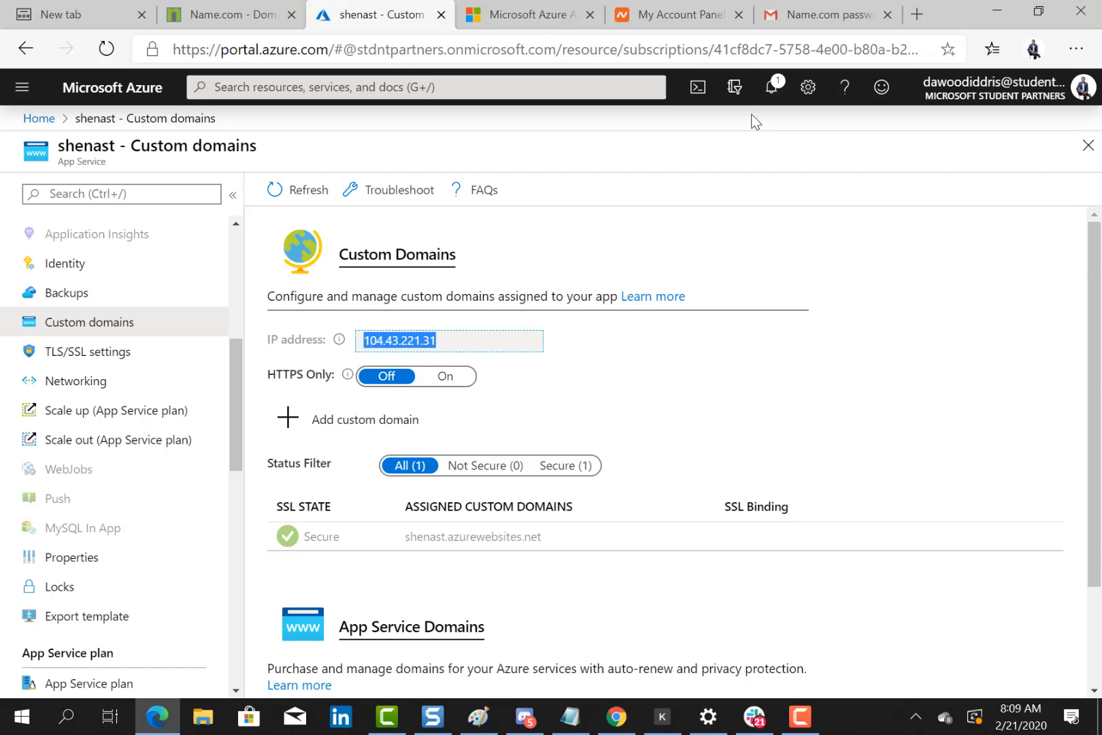
- Go to the Namecheap dashboard's Recently Active list showing techloudinc.com
click(677, 14)
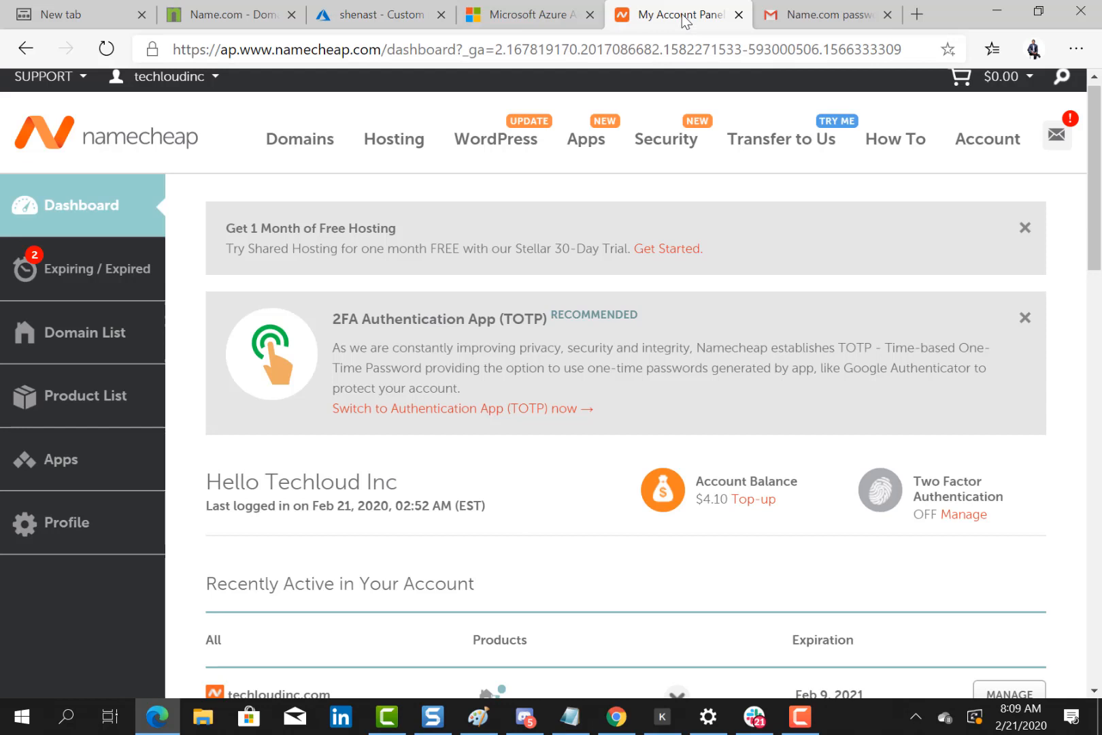
mouse_move(666, 138)
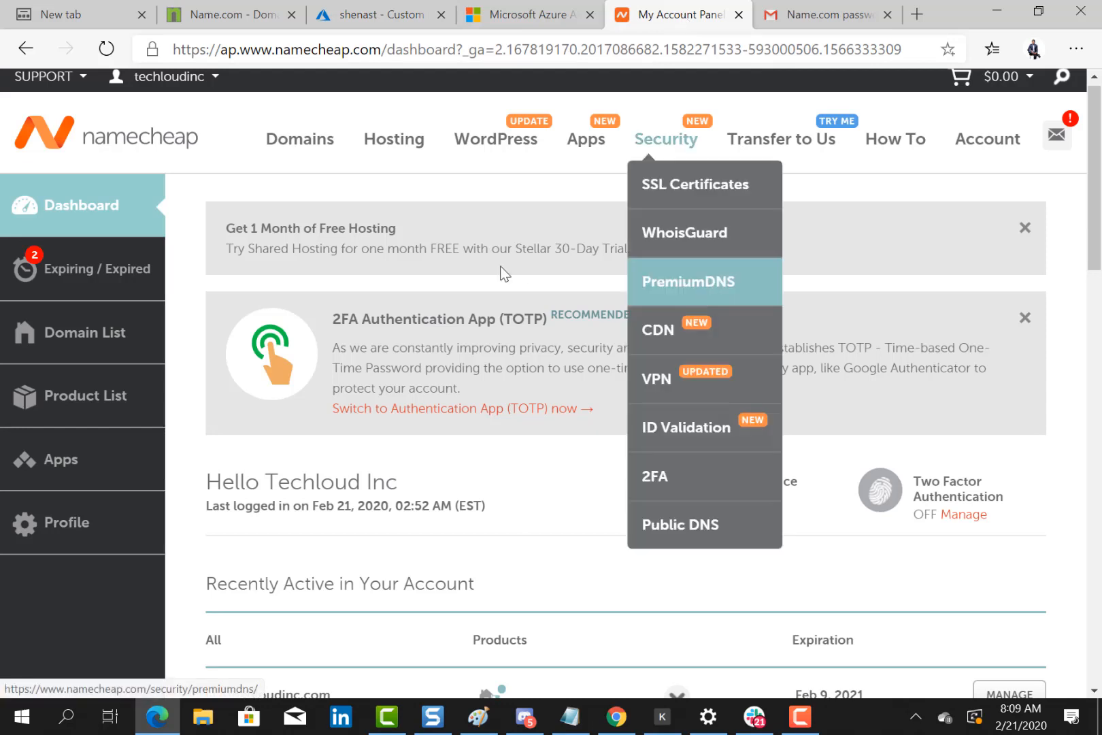
mouse_move(299, 139)
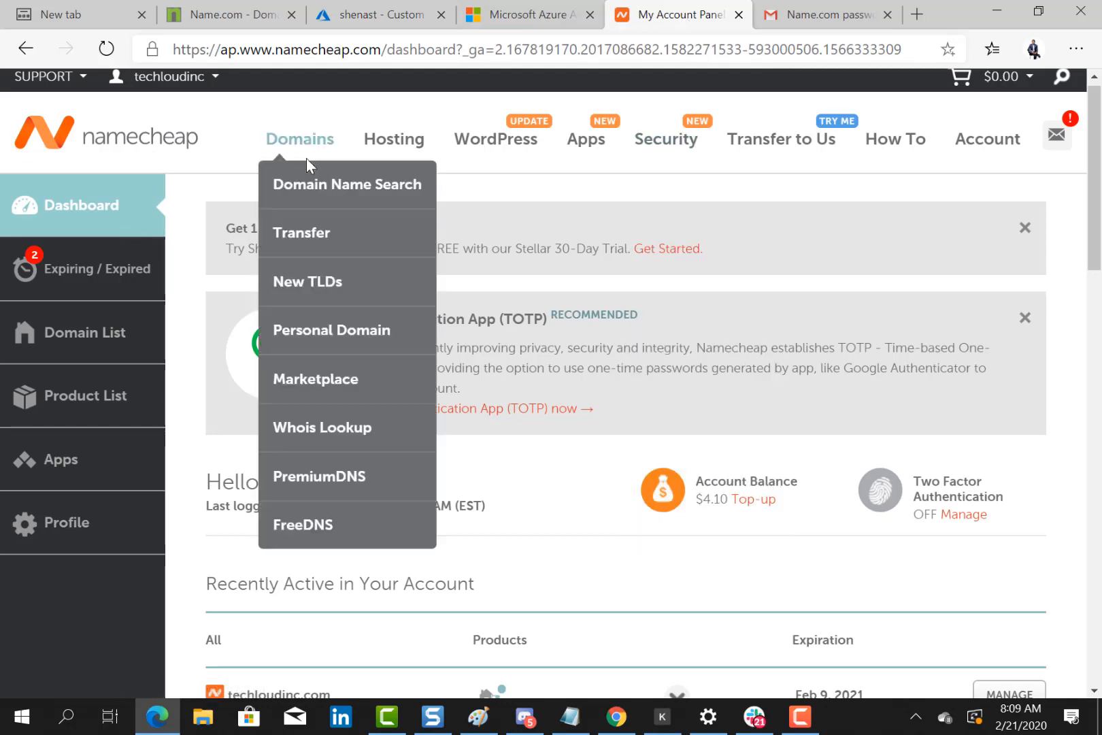
scroll(down, 3)
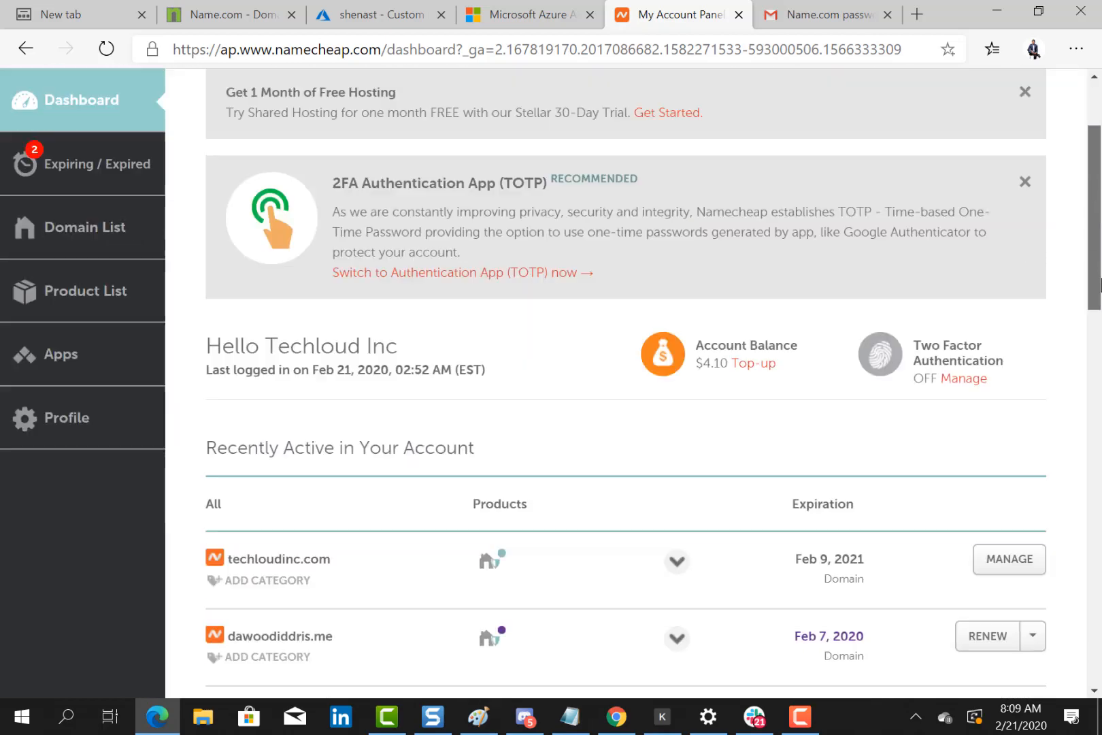
scroll(down, 3)
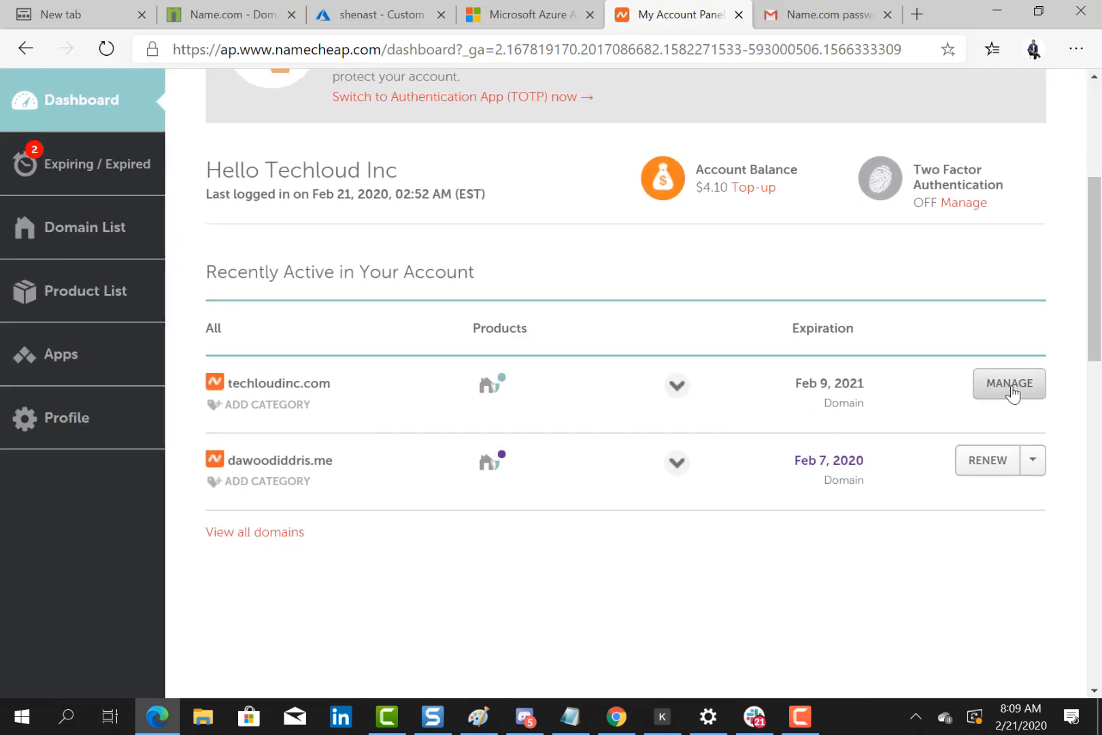
- Manage techloudinc.com and bring up its Advanced DNS host records
click(1009, 383)
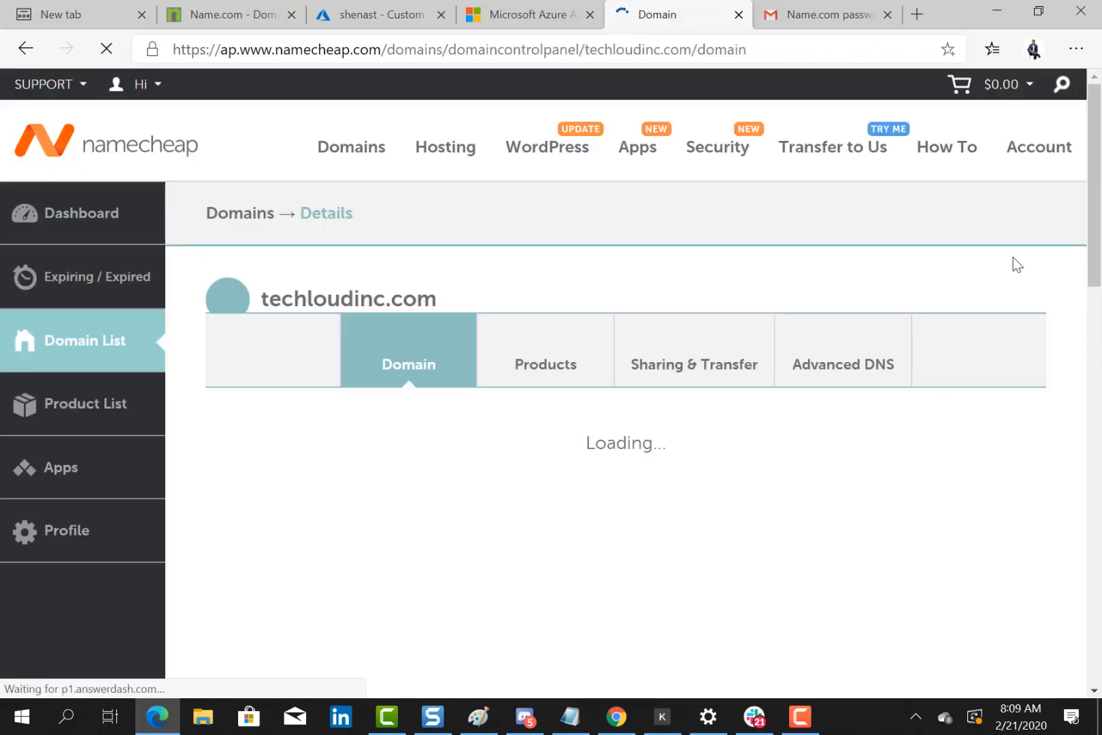
scroll(down, 3)
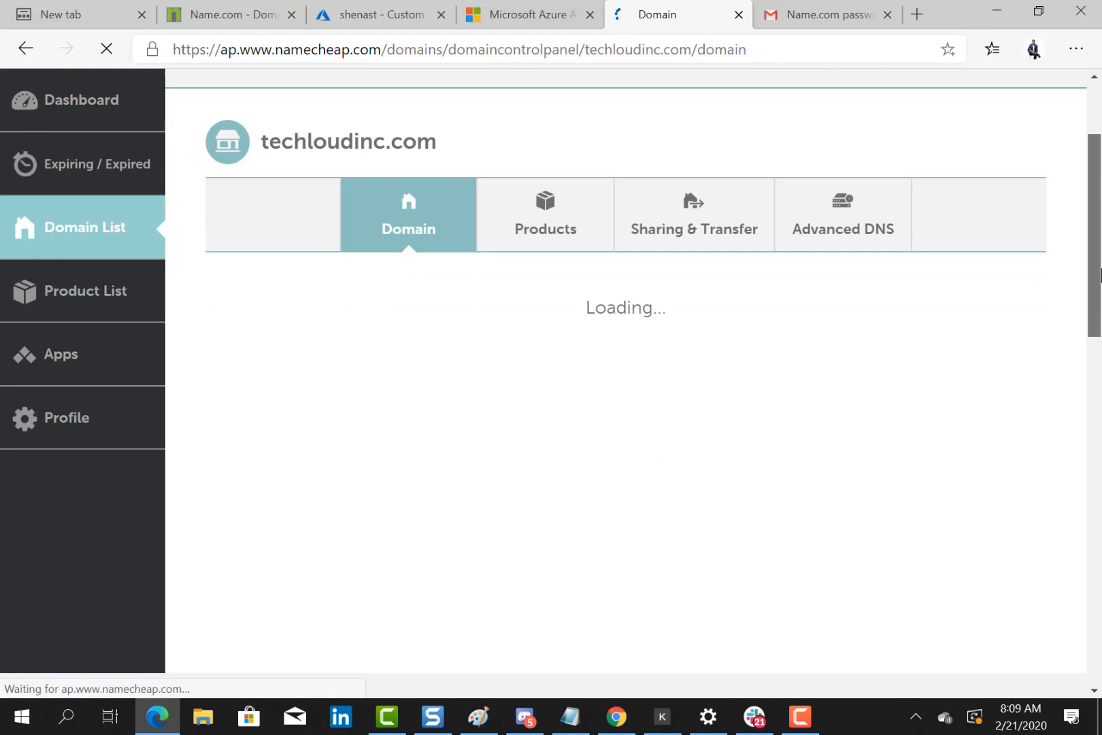
scroll(down, 3)
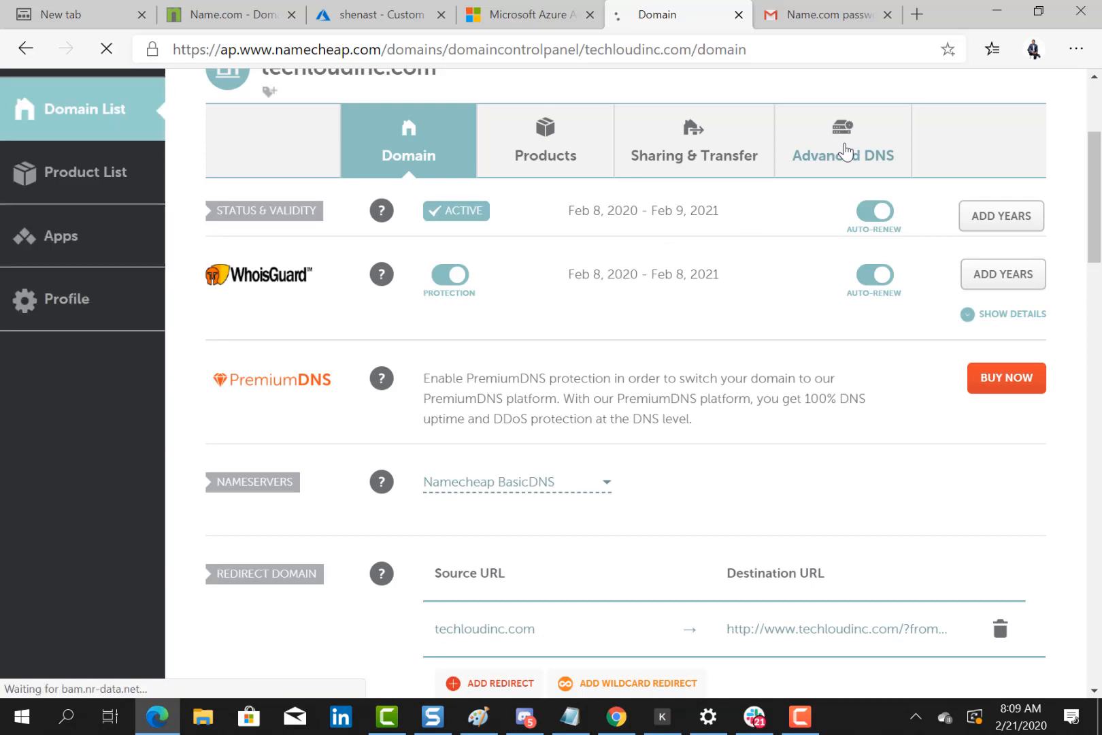
click(842, 141)
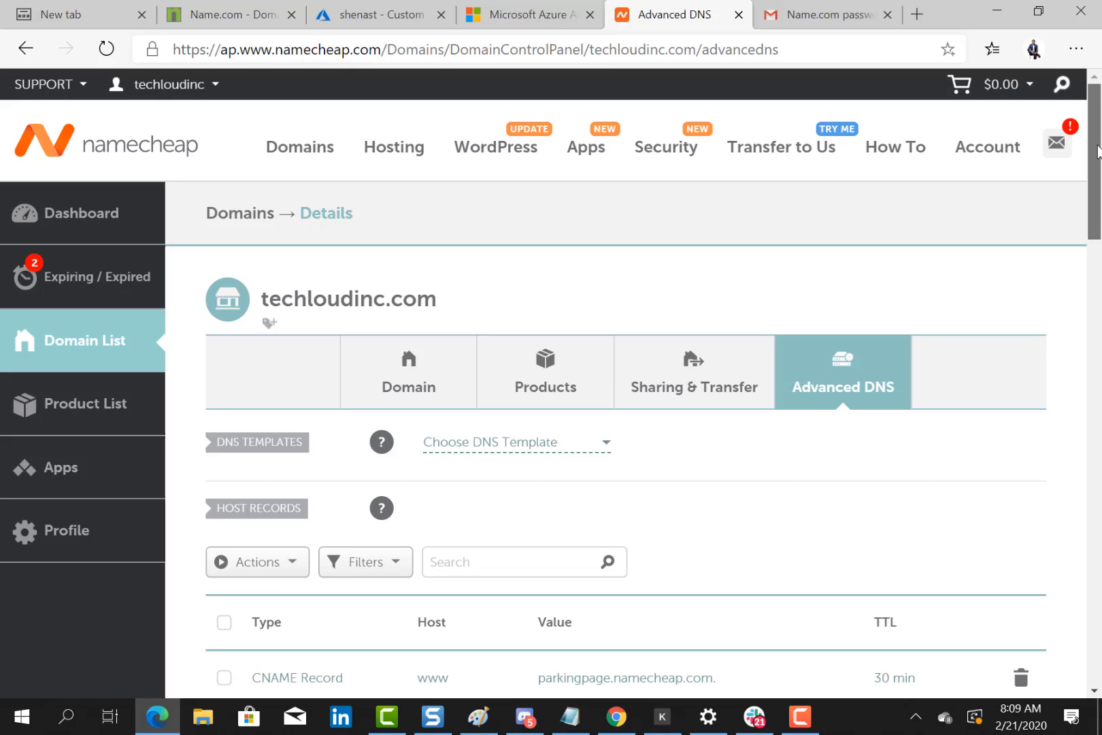
scroll(down, 3)
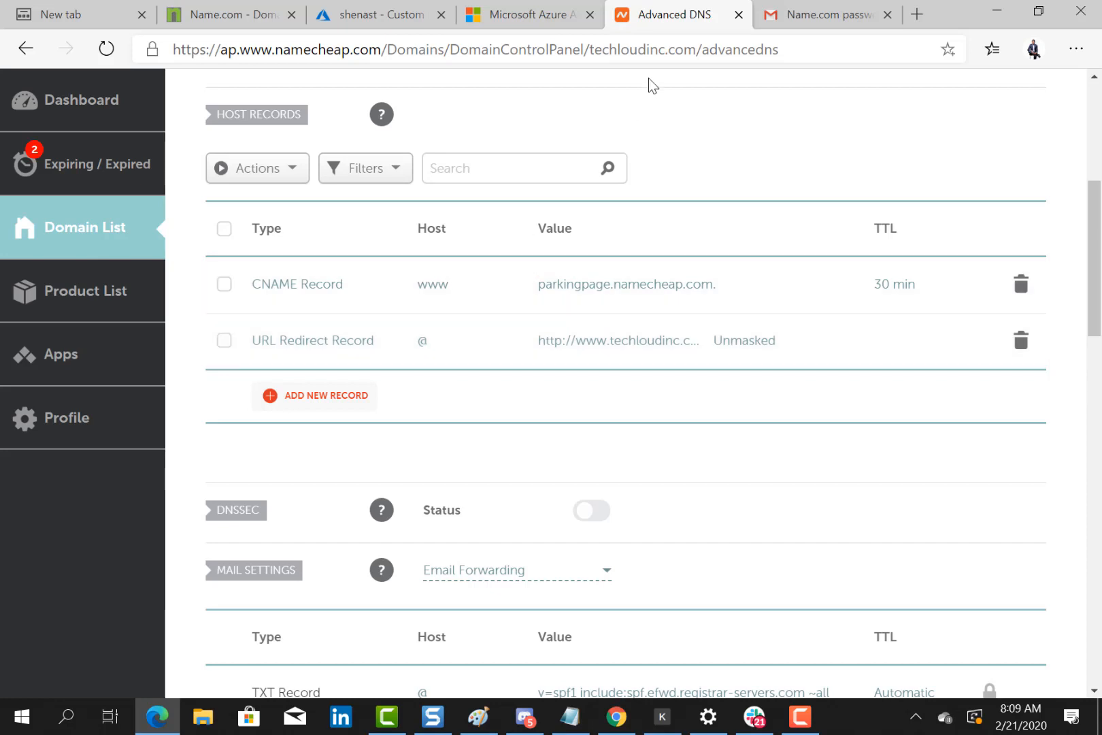
mouse_move(510, 204)
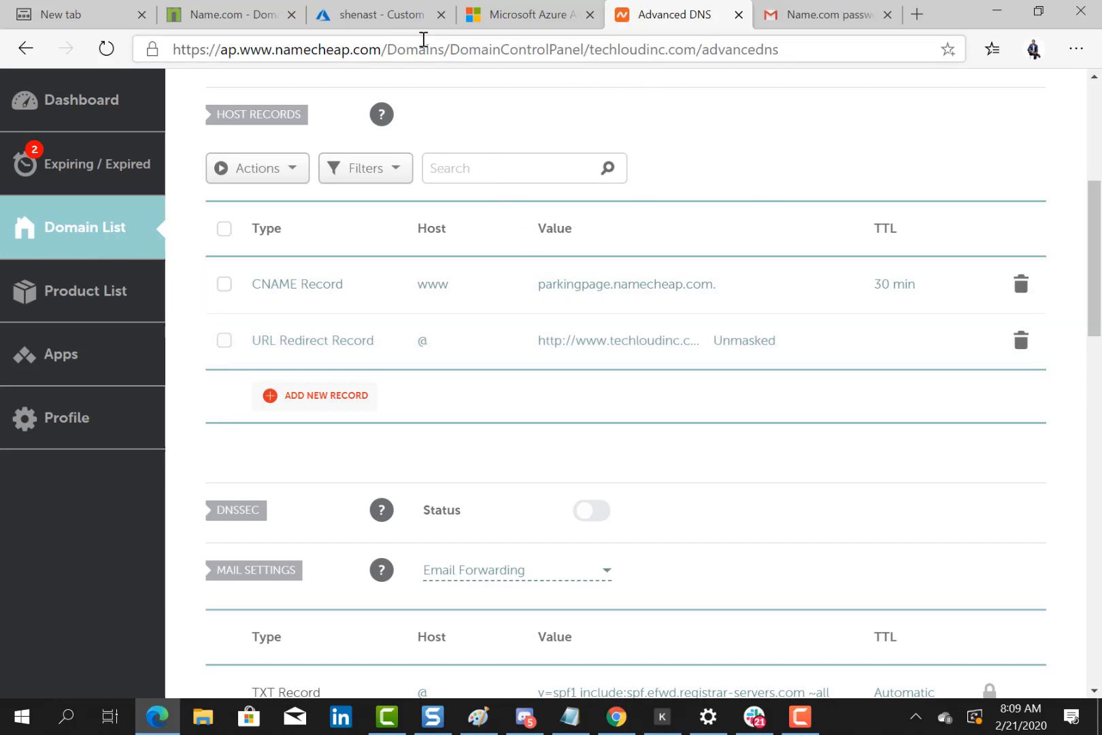
click(379, 14)
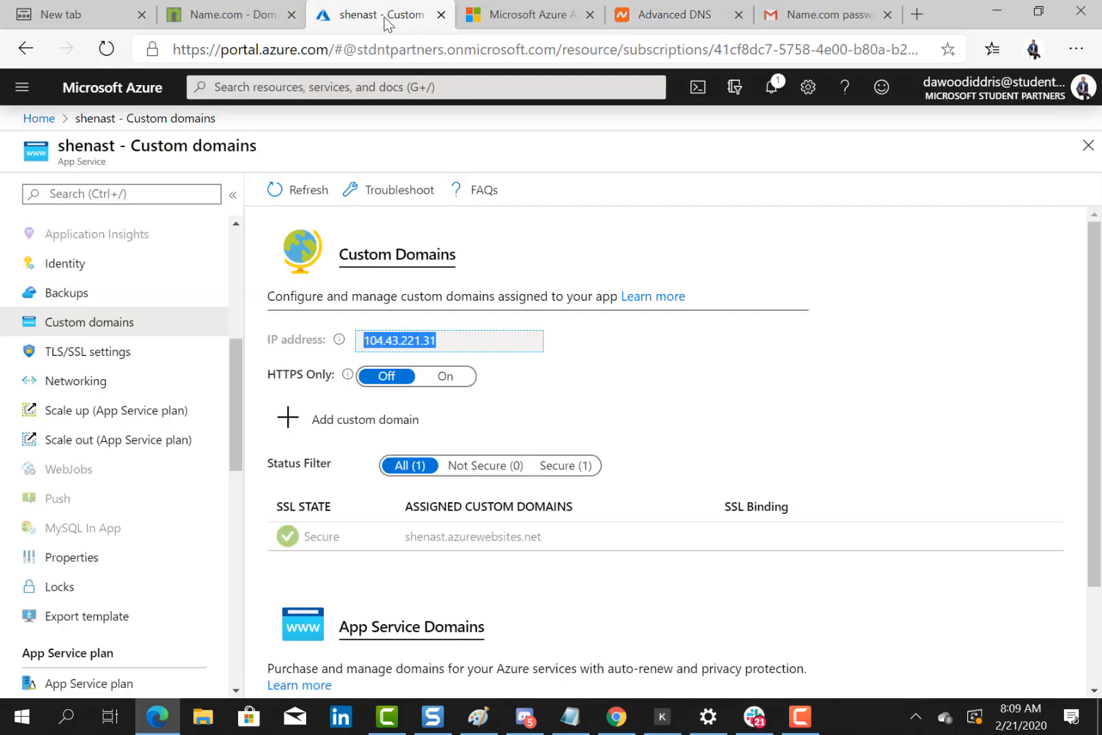
click(677, 15)
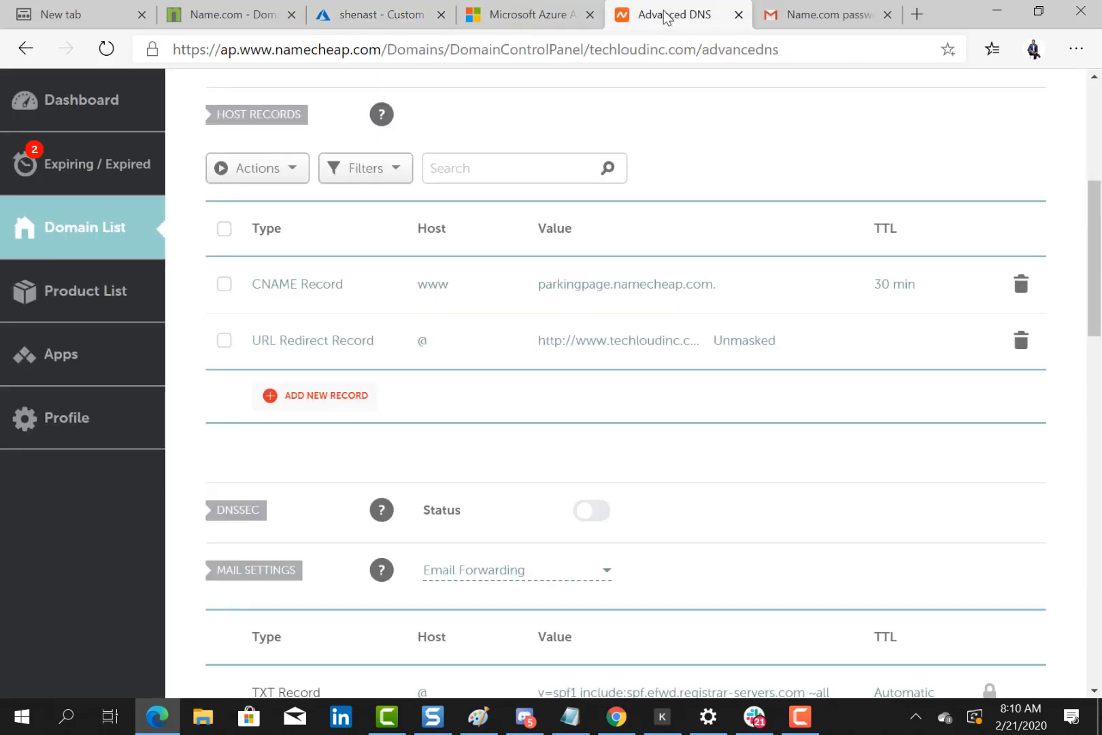
mouse_move(673, 307)
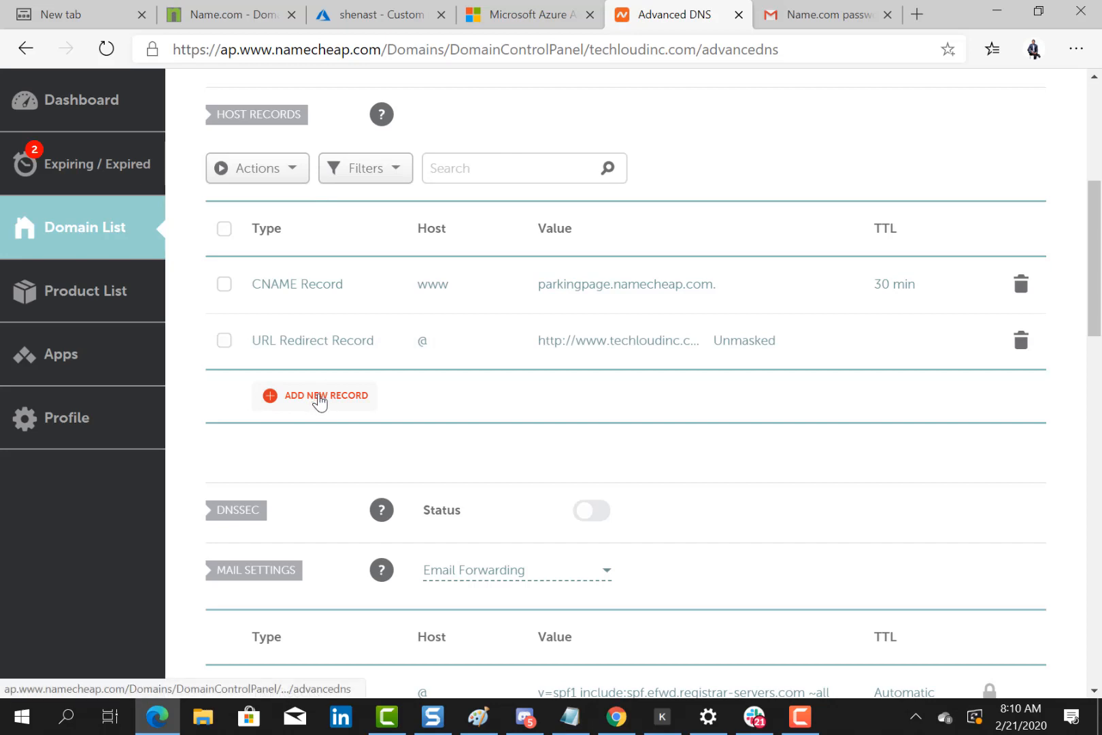
- Create an A Record with host @ and IP address 104.43.221.31, and confirm it
click(315, 395)
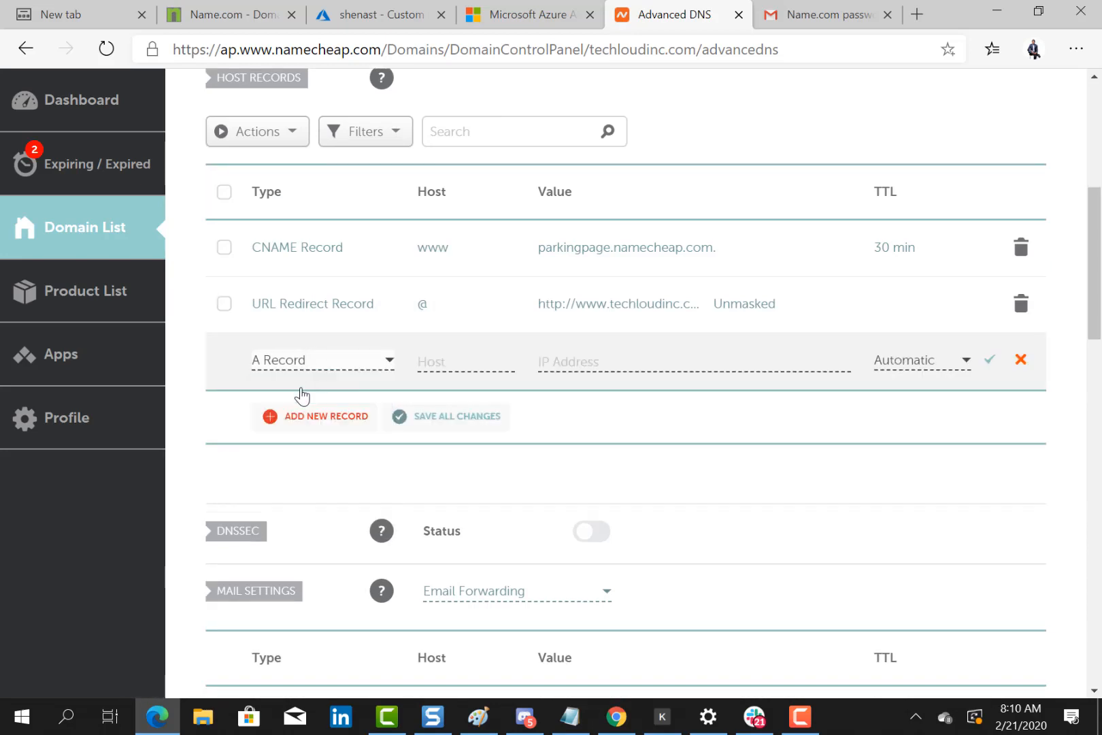
click(465, 361)
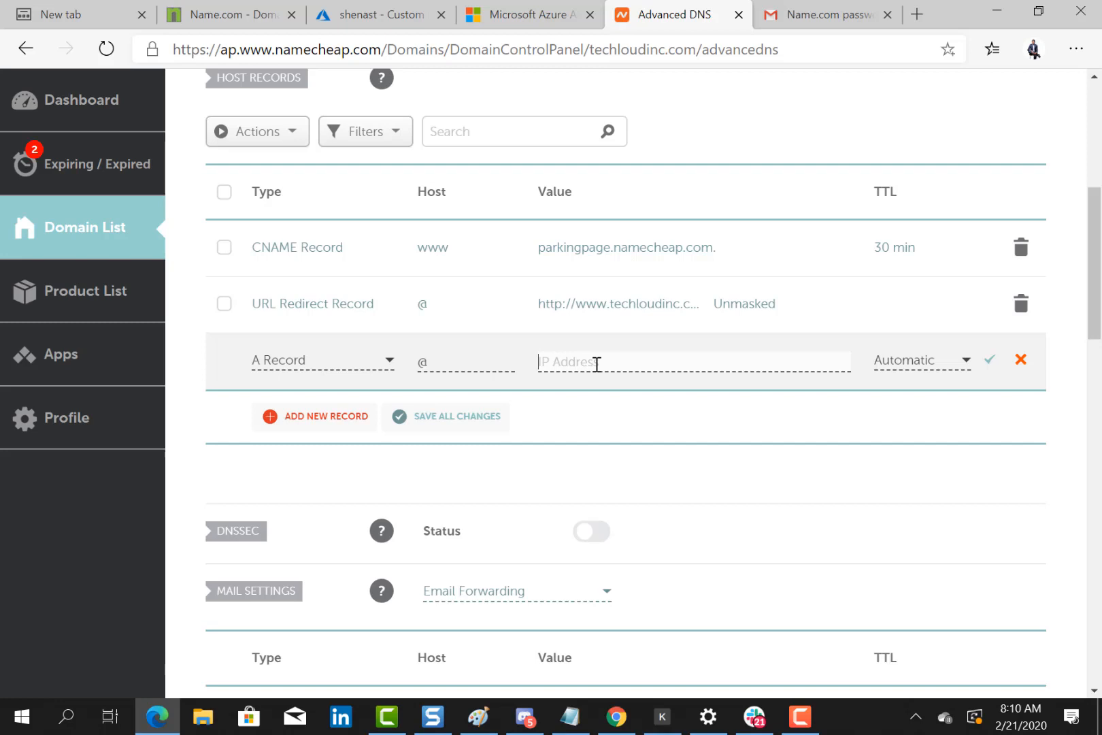
text(104.43.221.31)
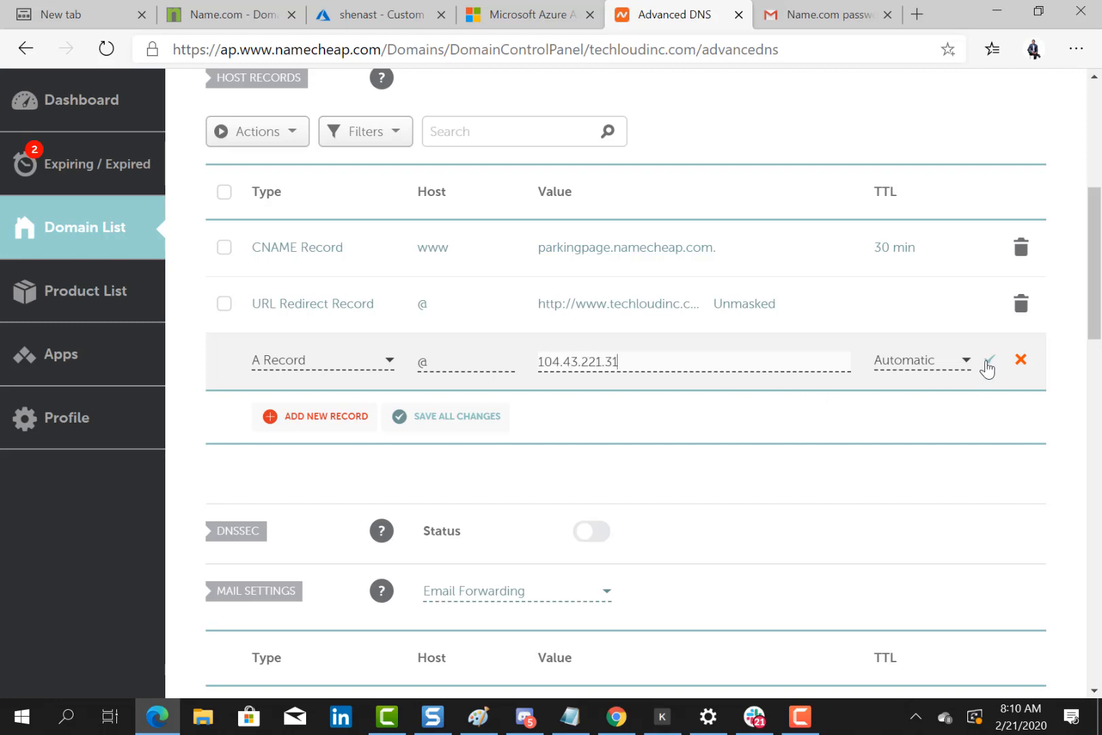
click(990, 361)
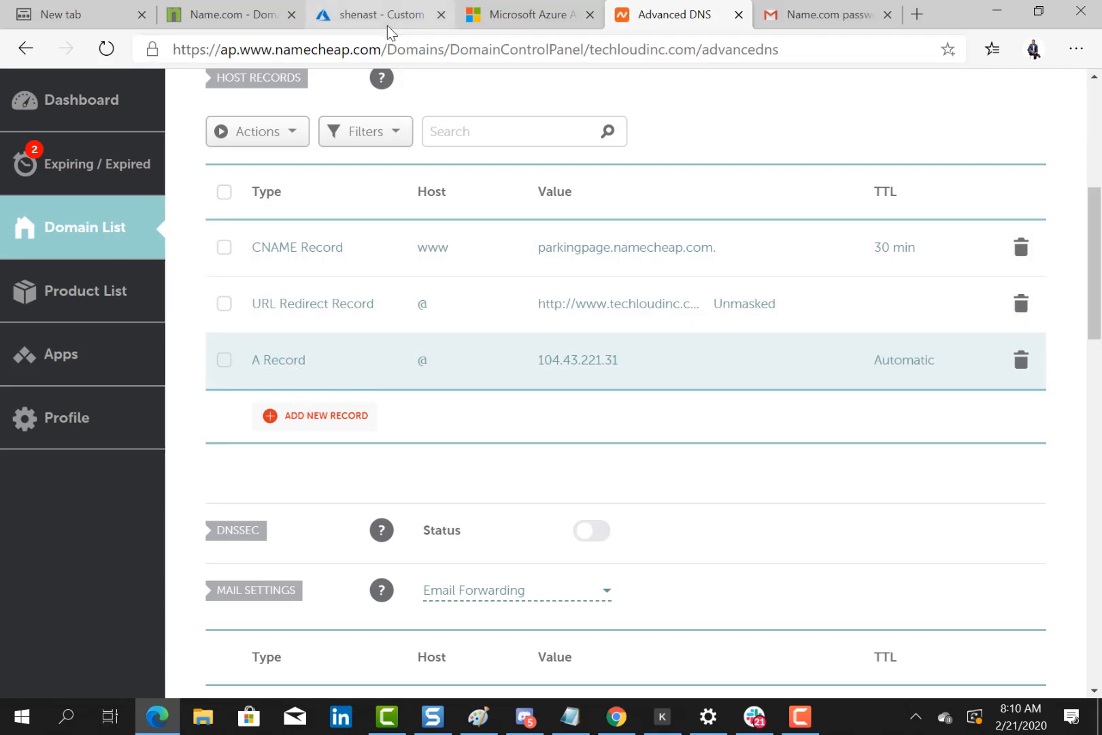
mouse_move(293, 425)
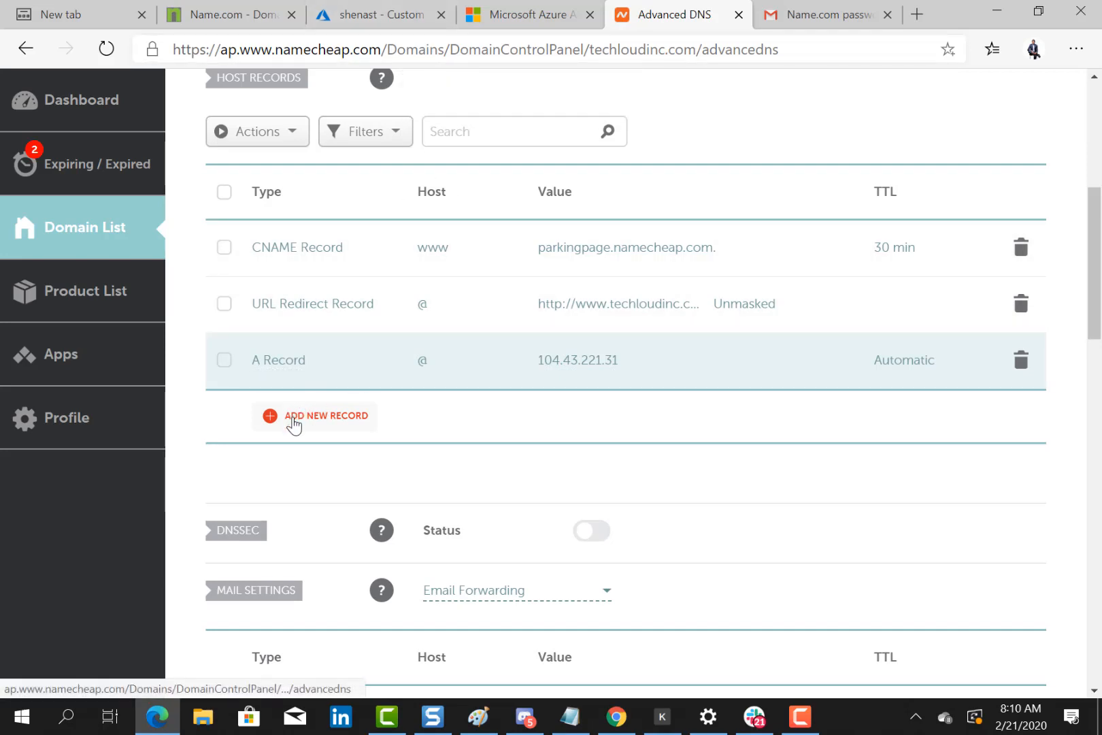
- Create a TXT Record with host @ and value shenast.azurewebsites.net, and save it
click(326, 415)
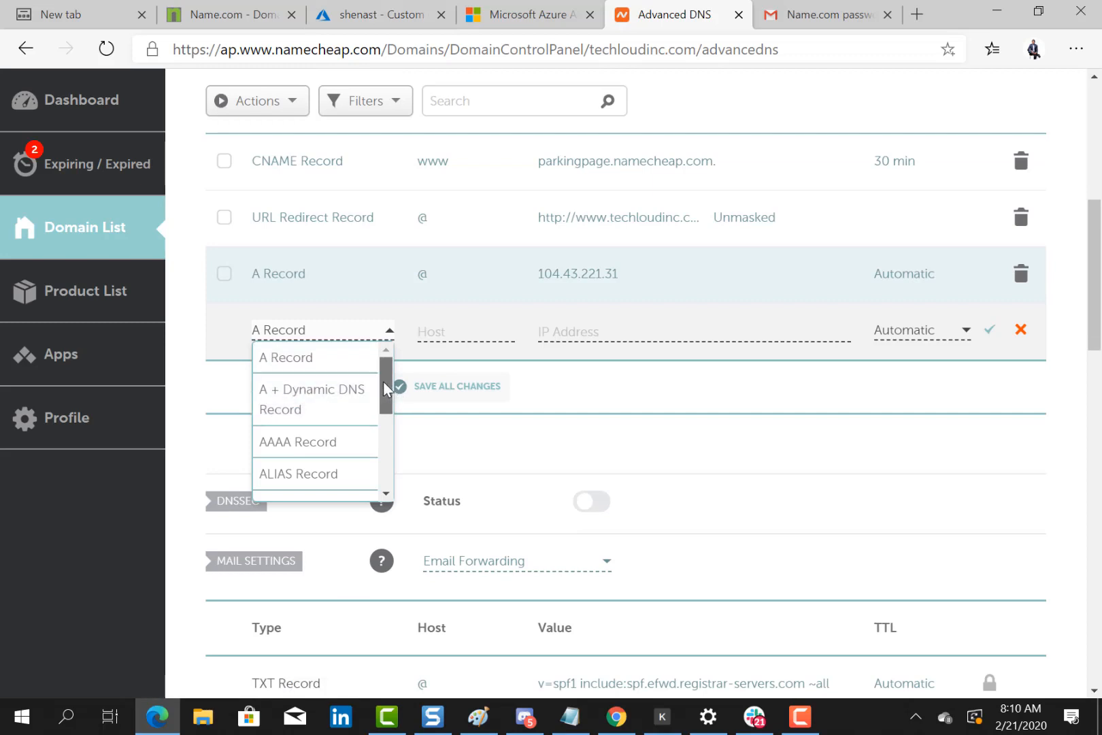
scroll(down, 3)
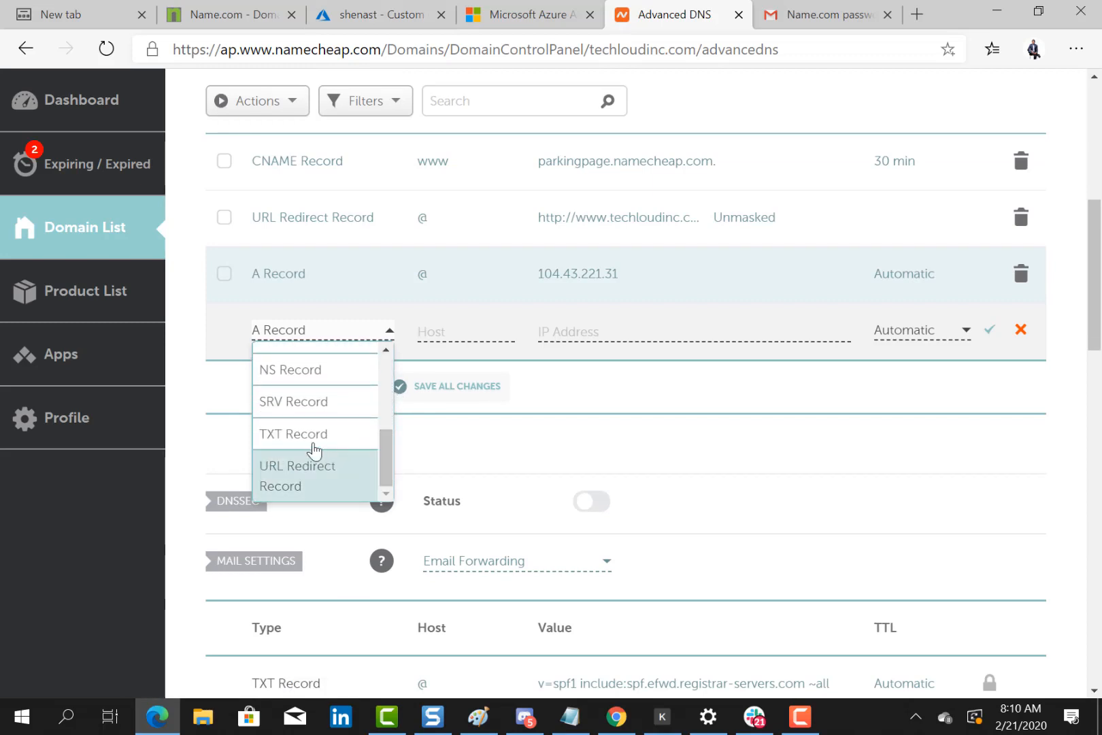
click(293, 433)
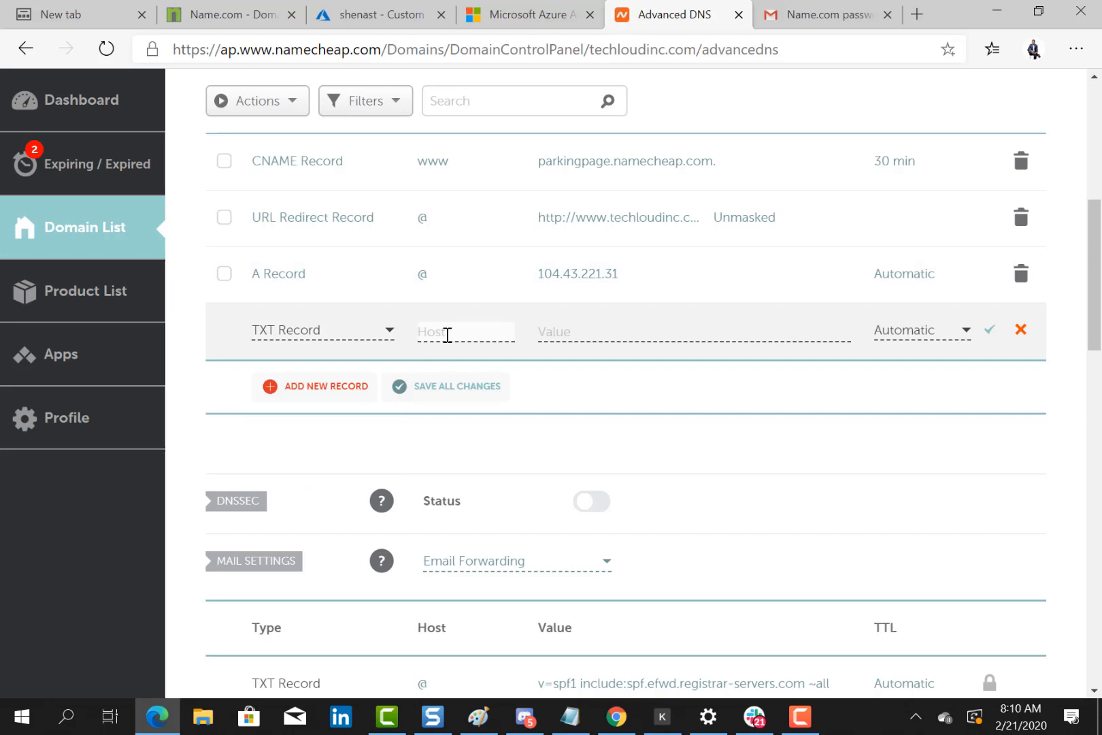
text(@)
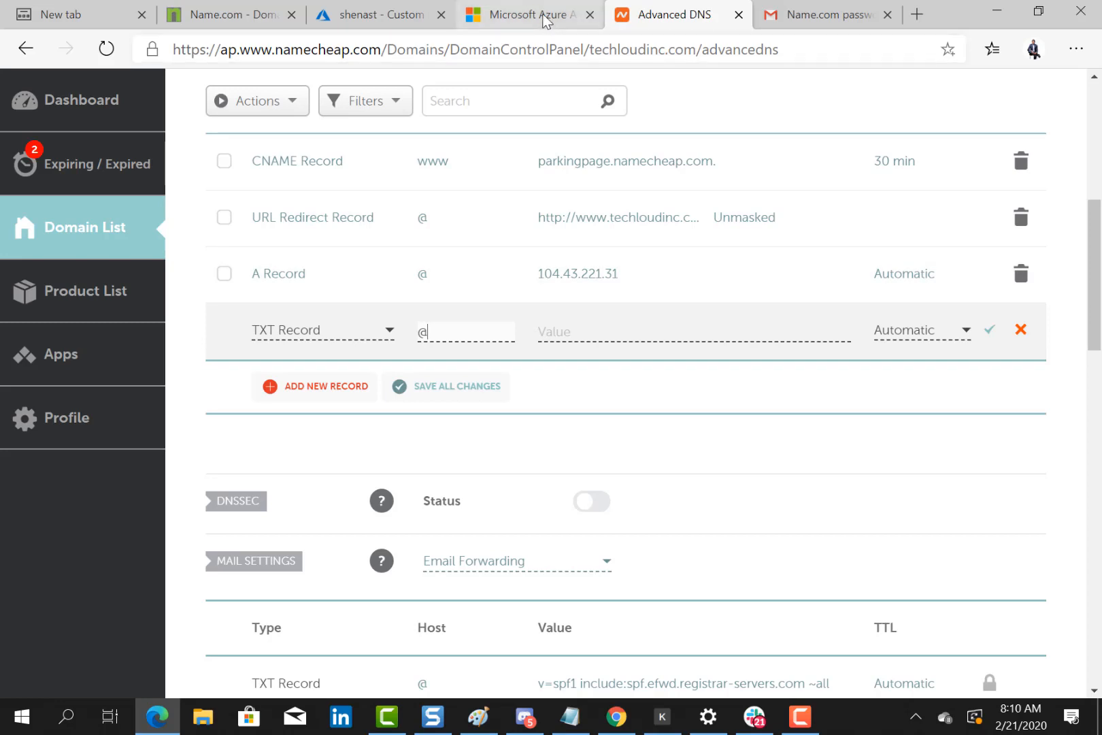
click(524, 14)
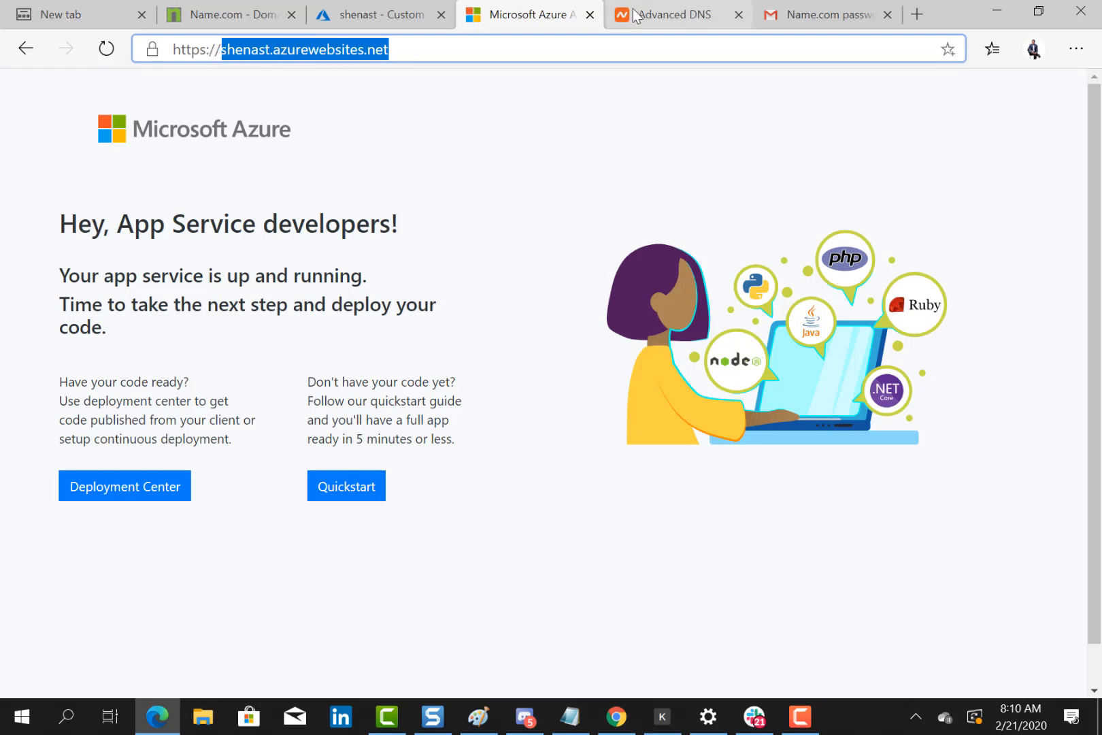
click(677, 15)
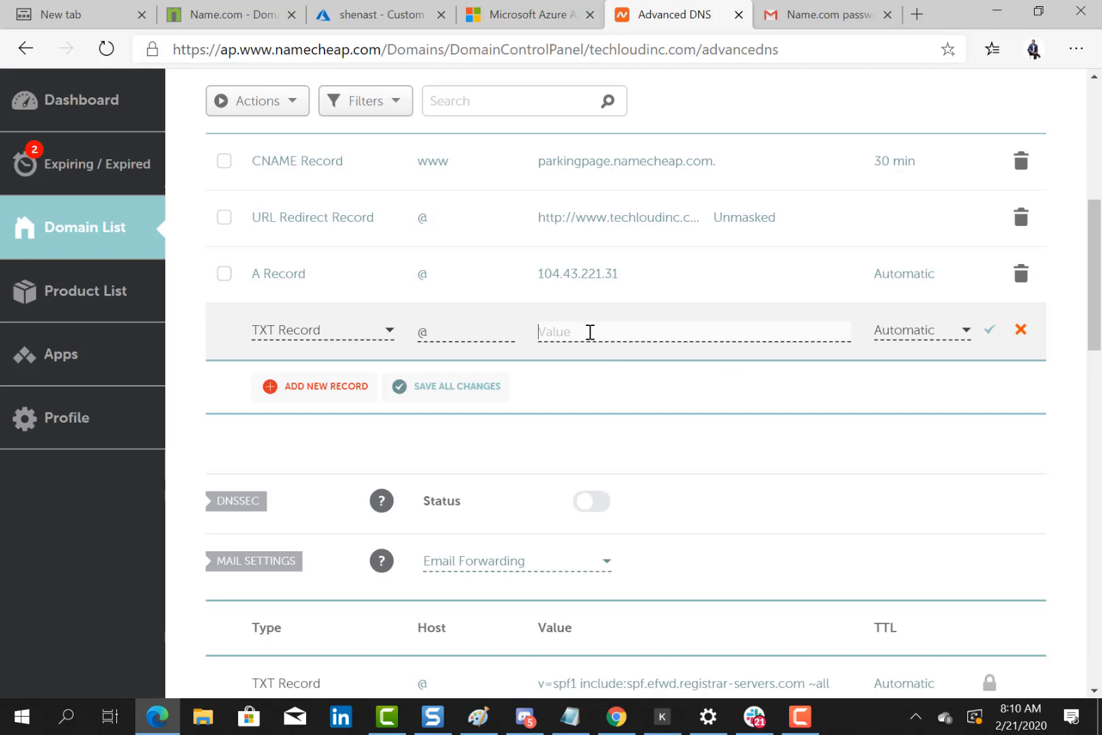
text(shenast.azurewebsites.net)
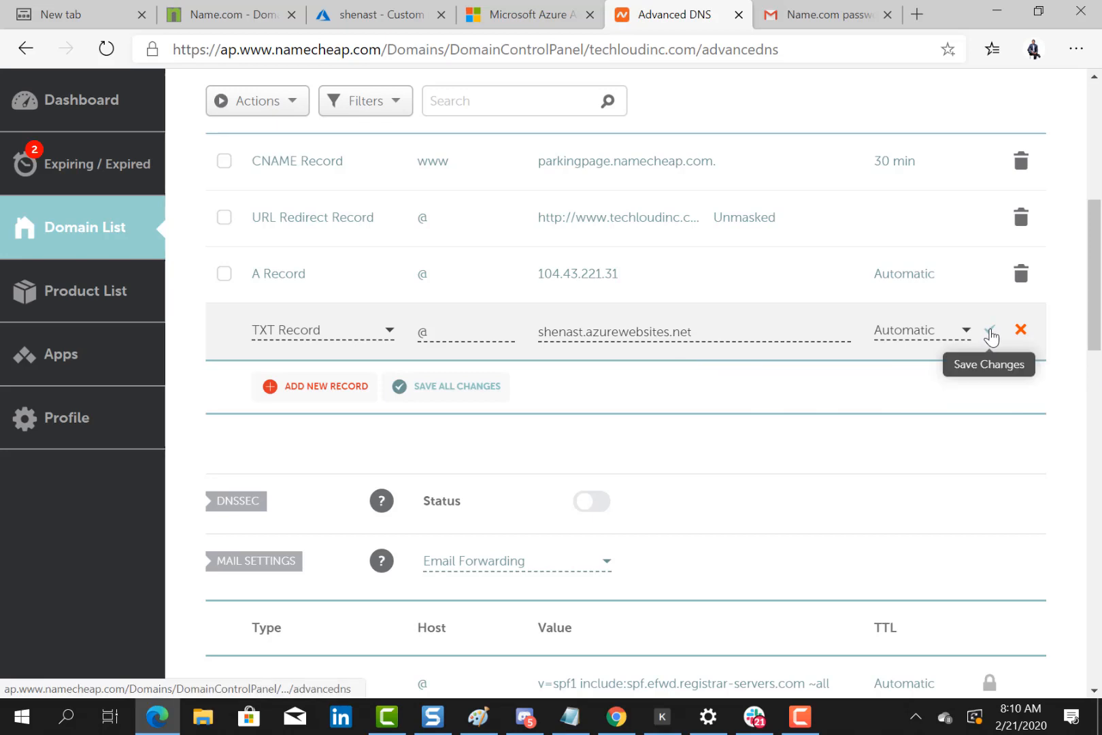
click(989, 330)
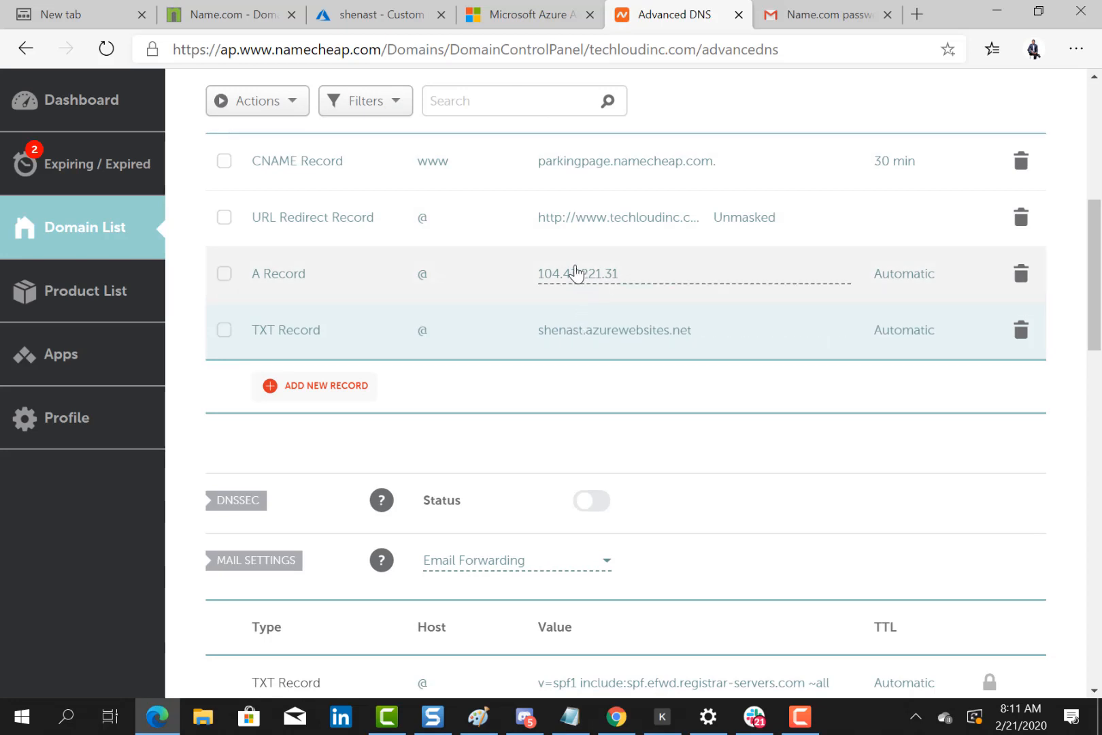
- Enter techloudinc.com in shenast's Add custom domain panel and validate it
click(380, 14)
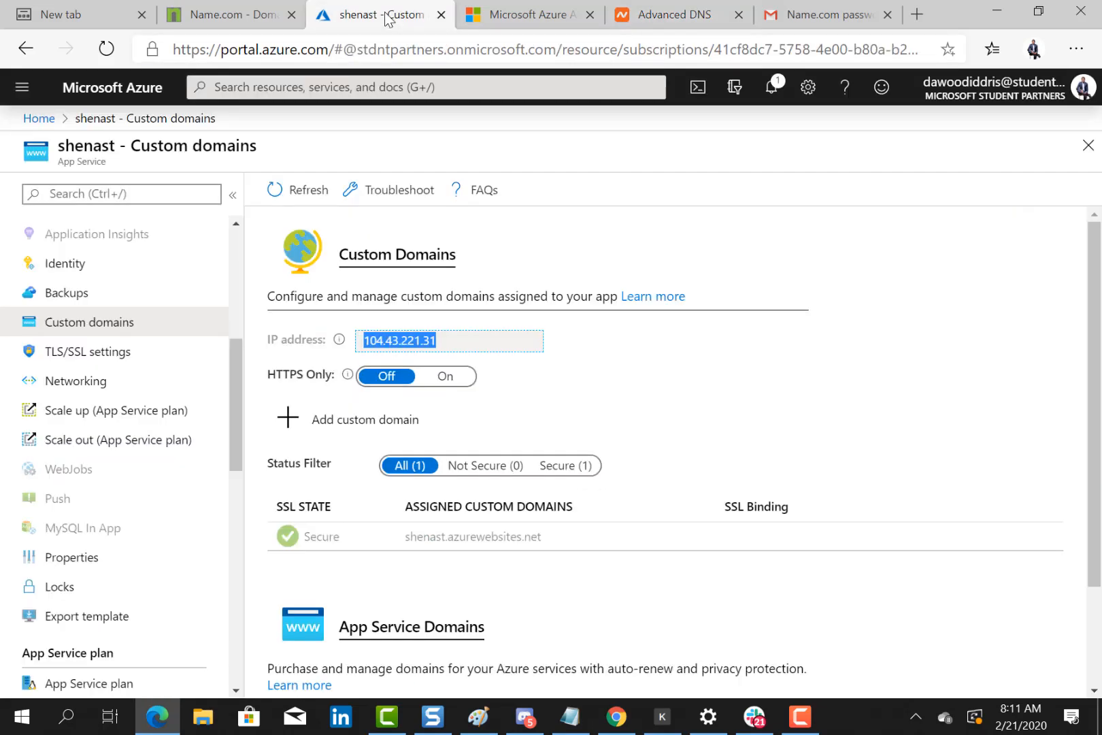
scroll(down, 3)
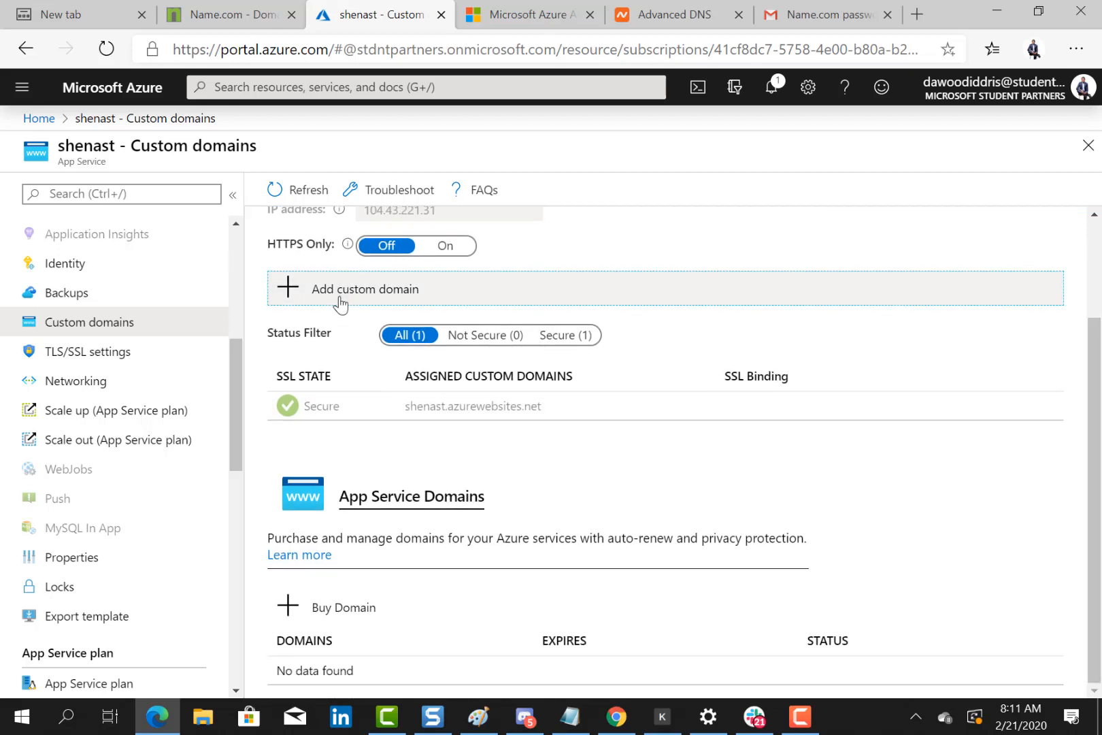
click(365, 289)
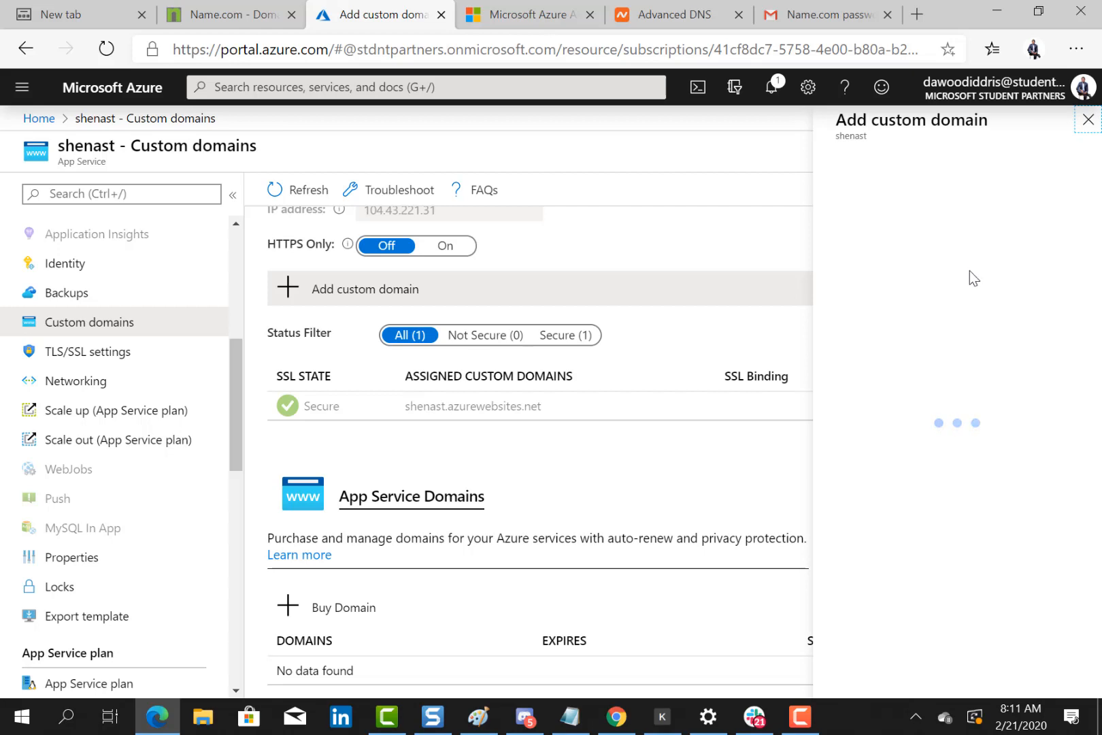
text(t)
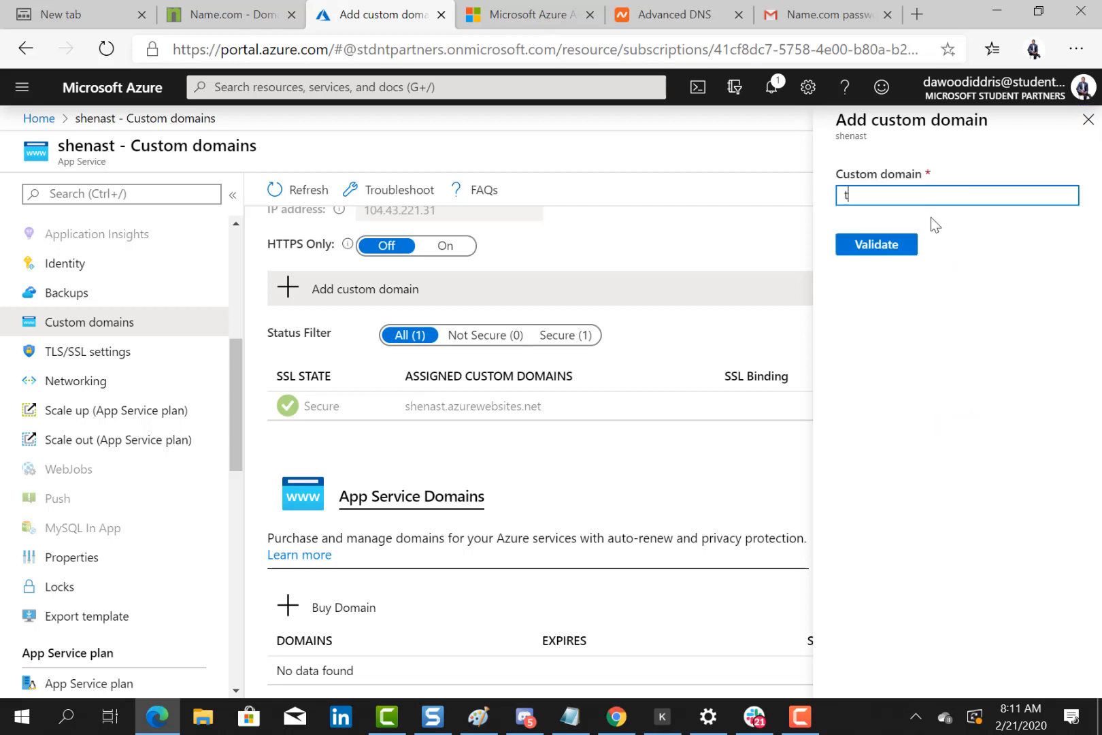
text(echloudinc.)
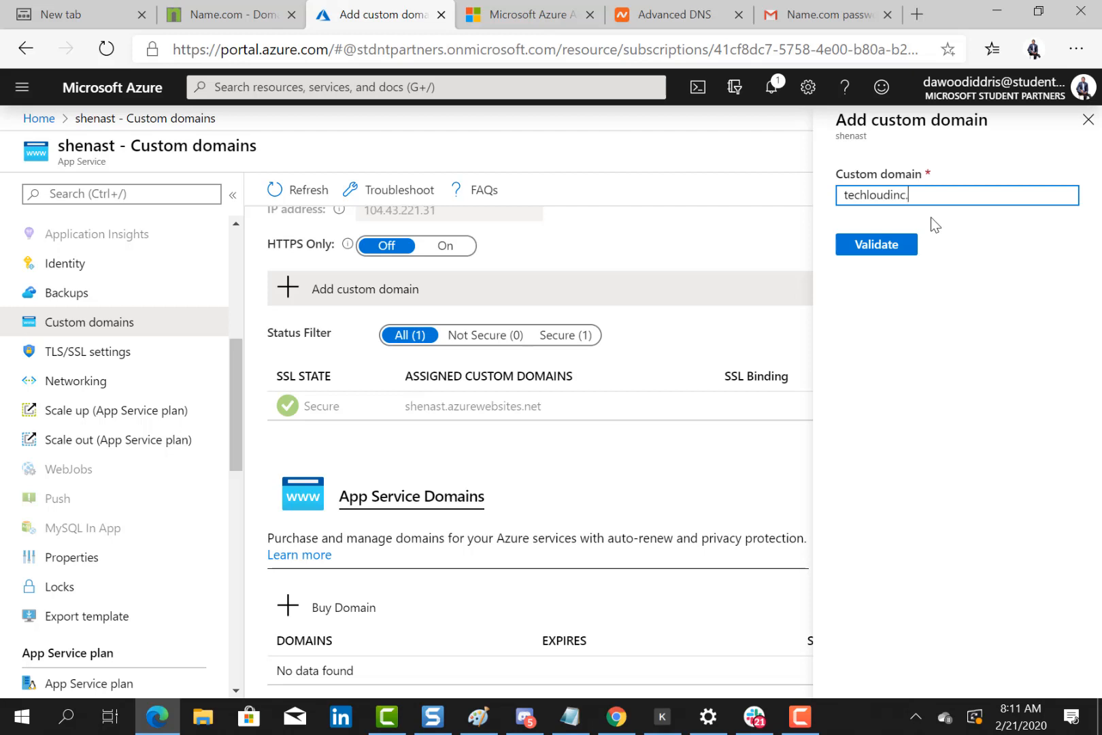
text(com)
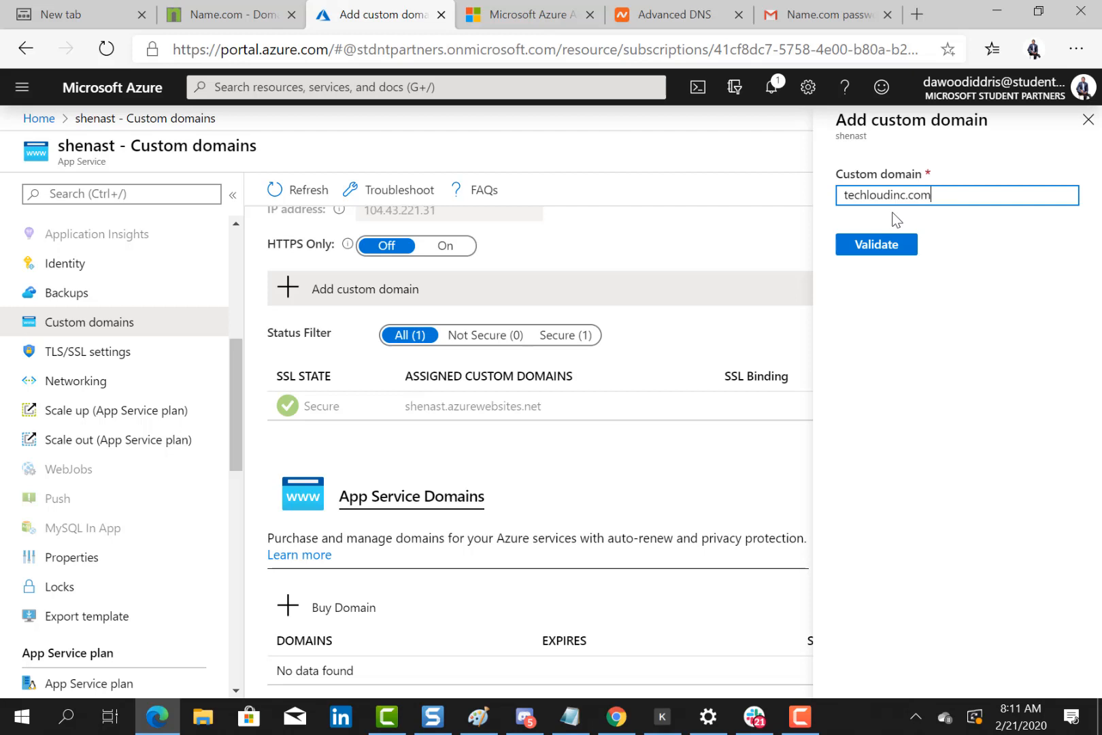
click(875, 244)
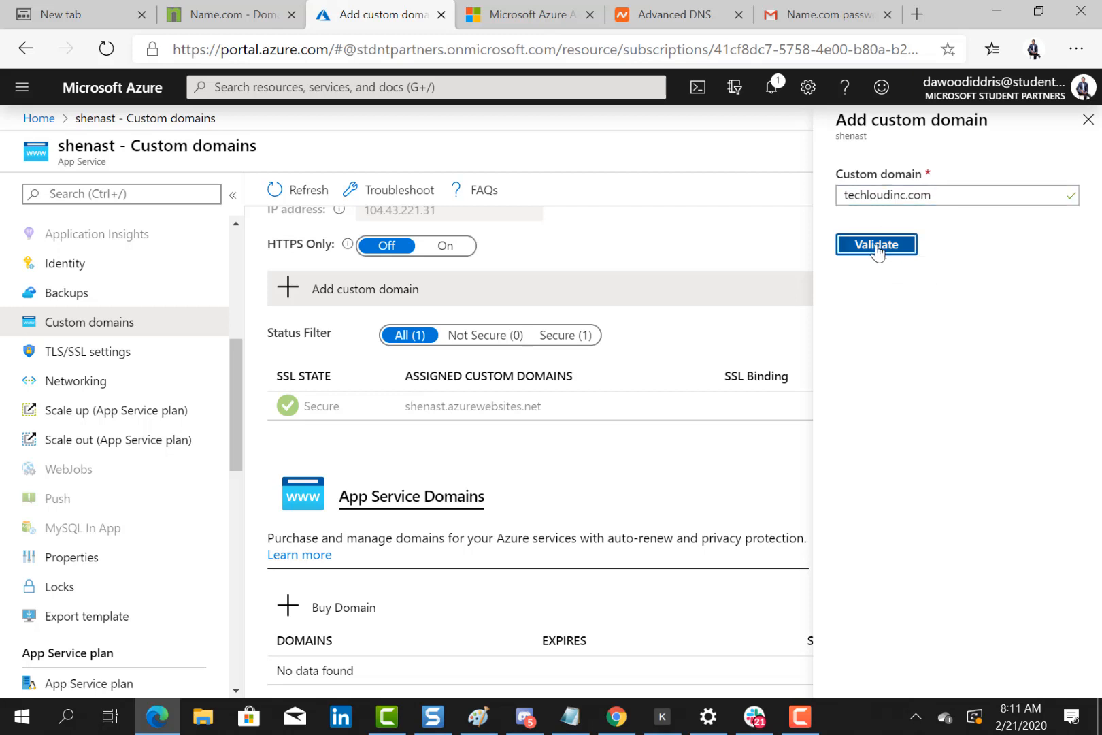
- Review the passing A record validation checks and add techloudinc.com to shenast
click(875, 245)
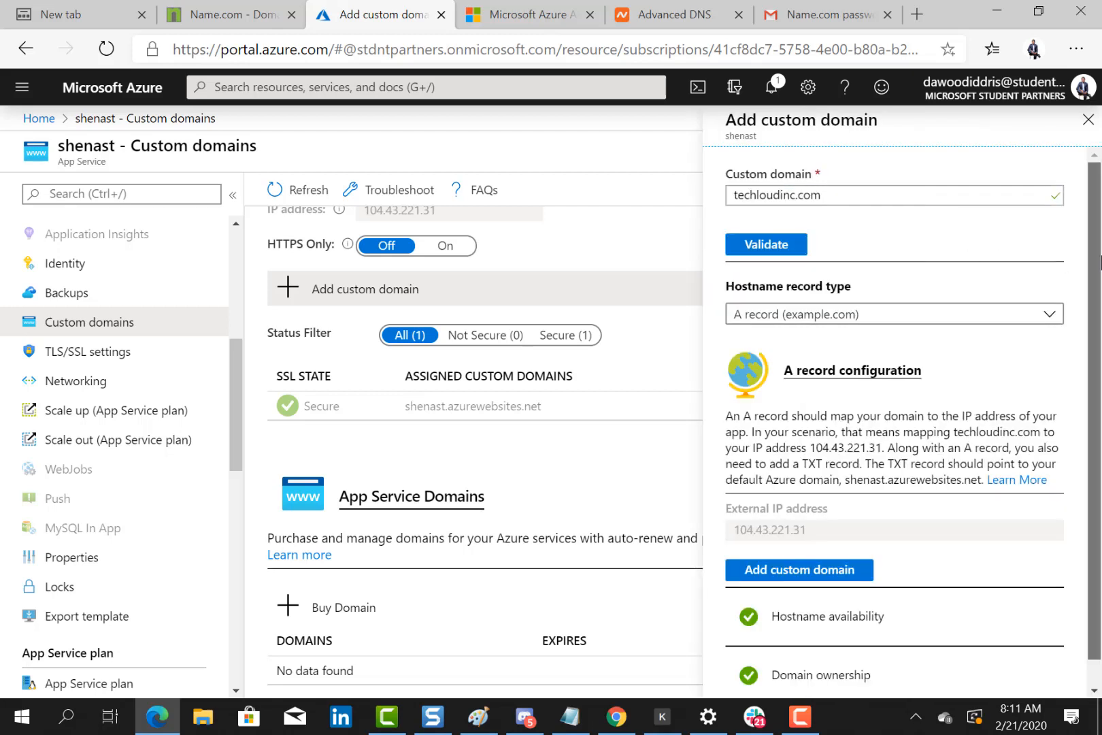
scroll(down, 3)
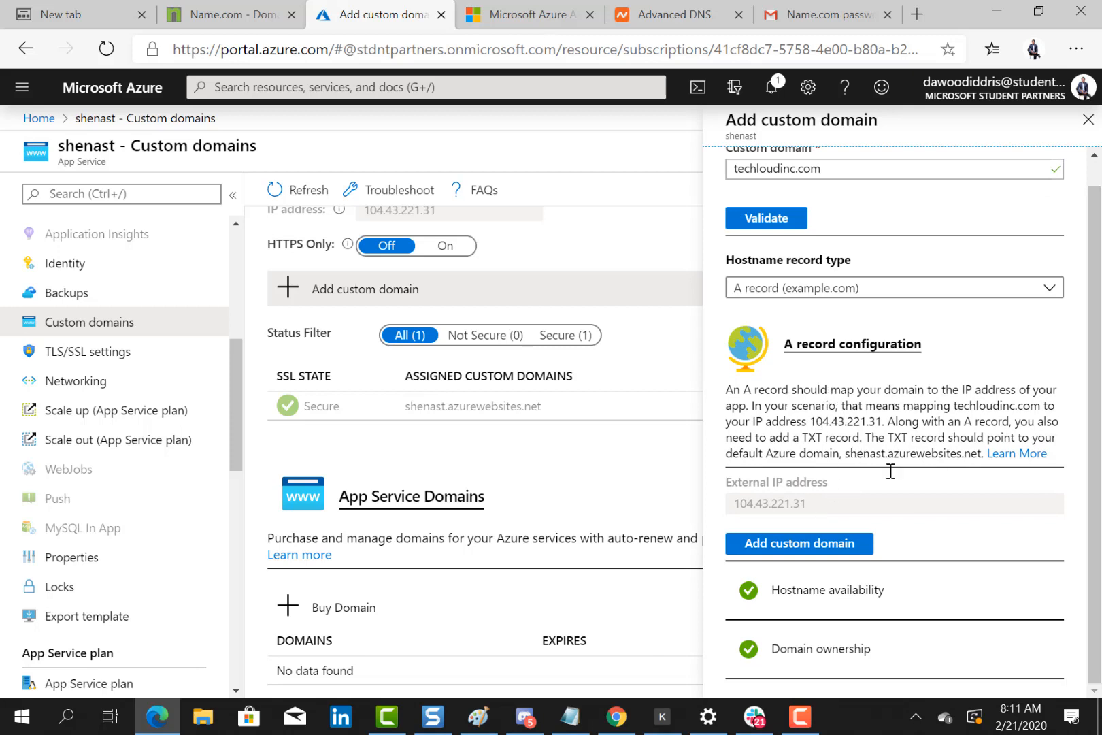
mouse_move(874, 491)
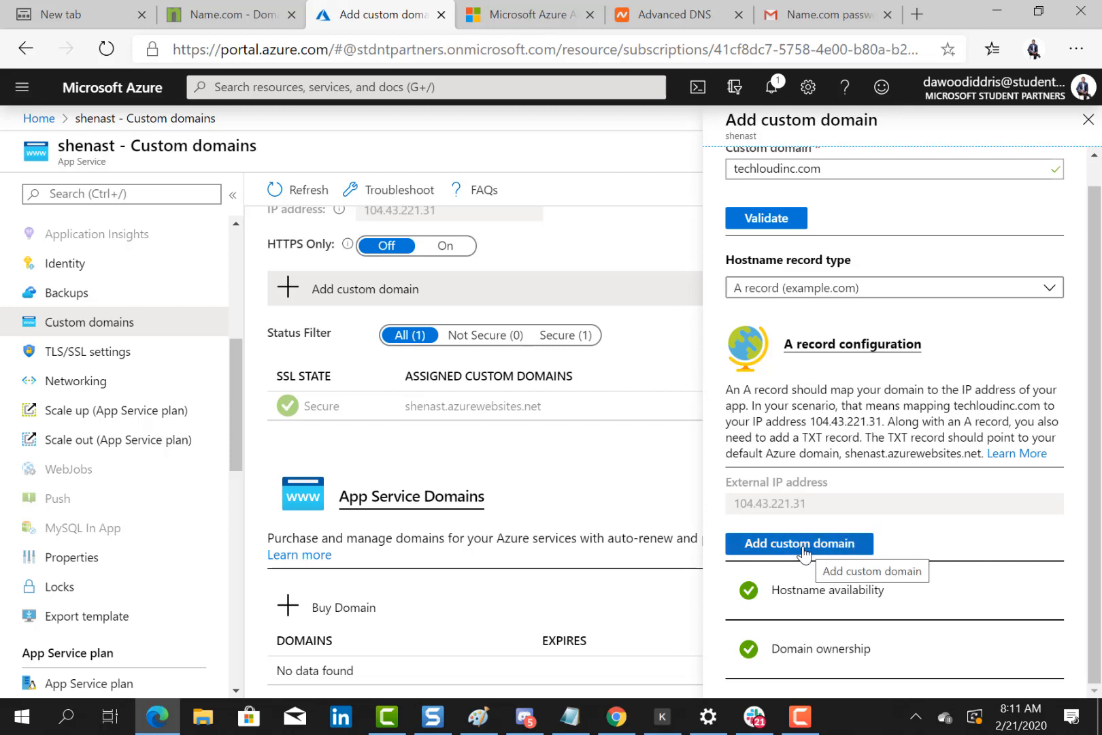
click(798, 543)
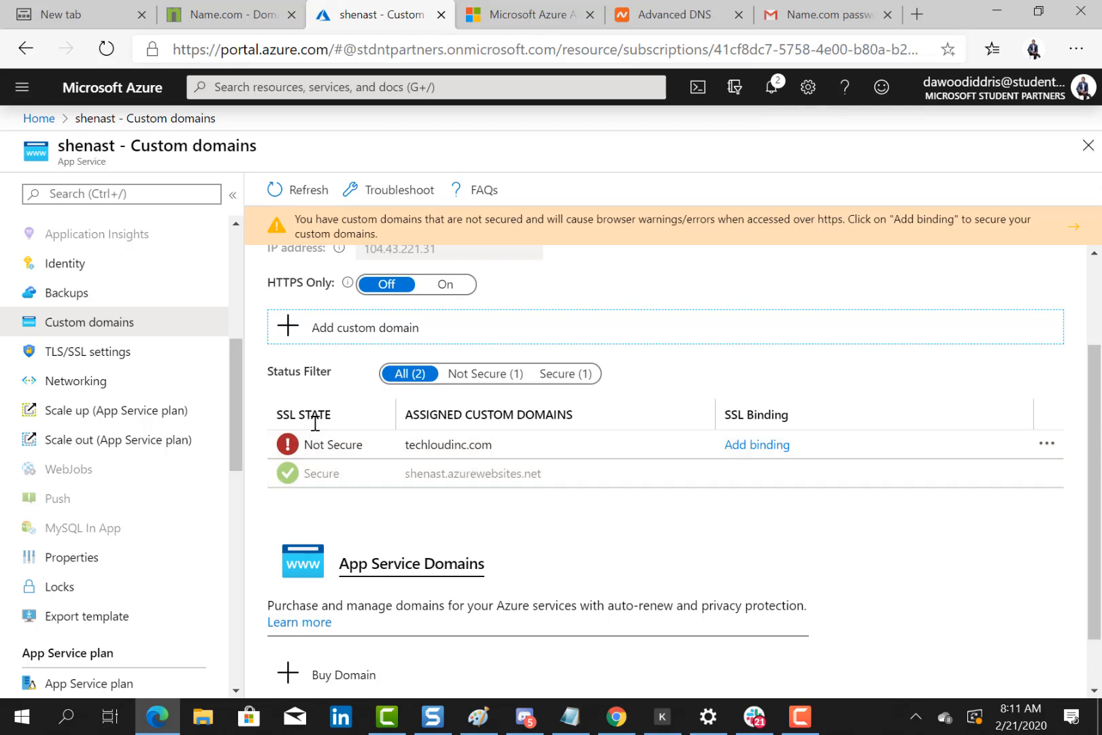
mouse_move(510, 454)
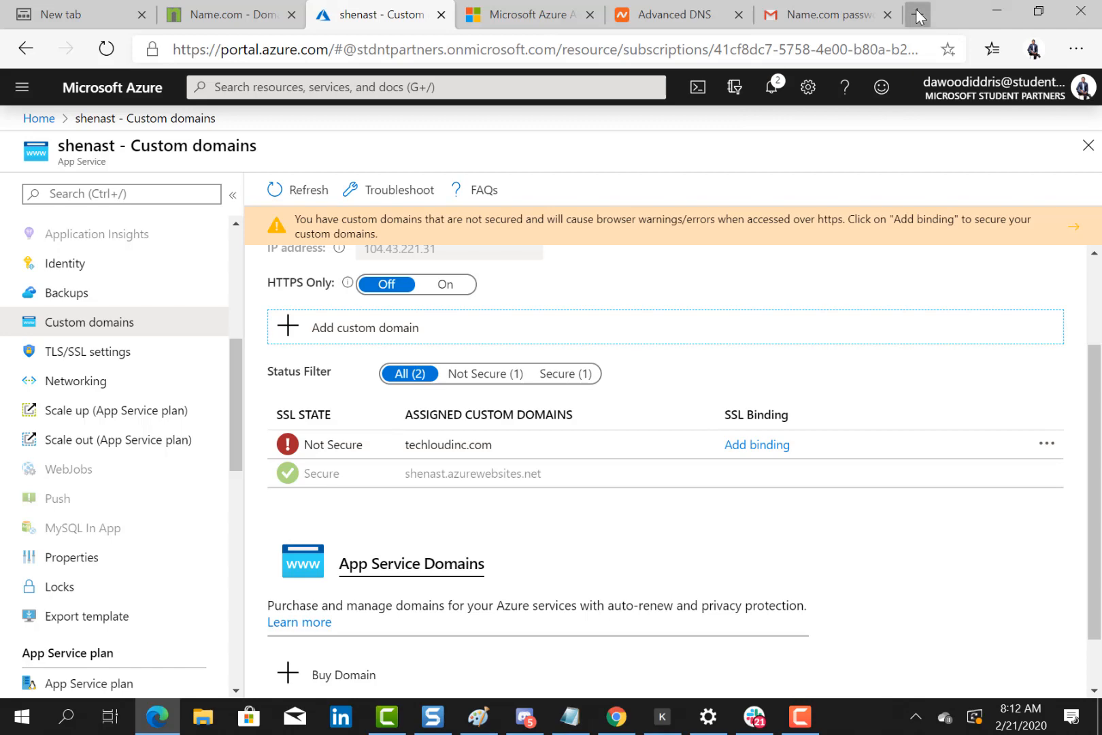
- Browse to techloudinc.com in a new browser tab
click(916, 14)
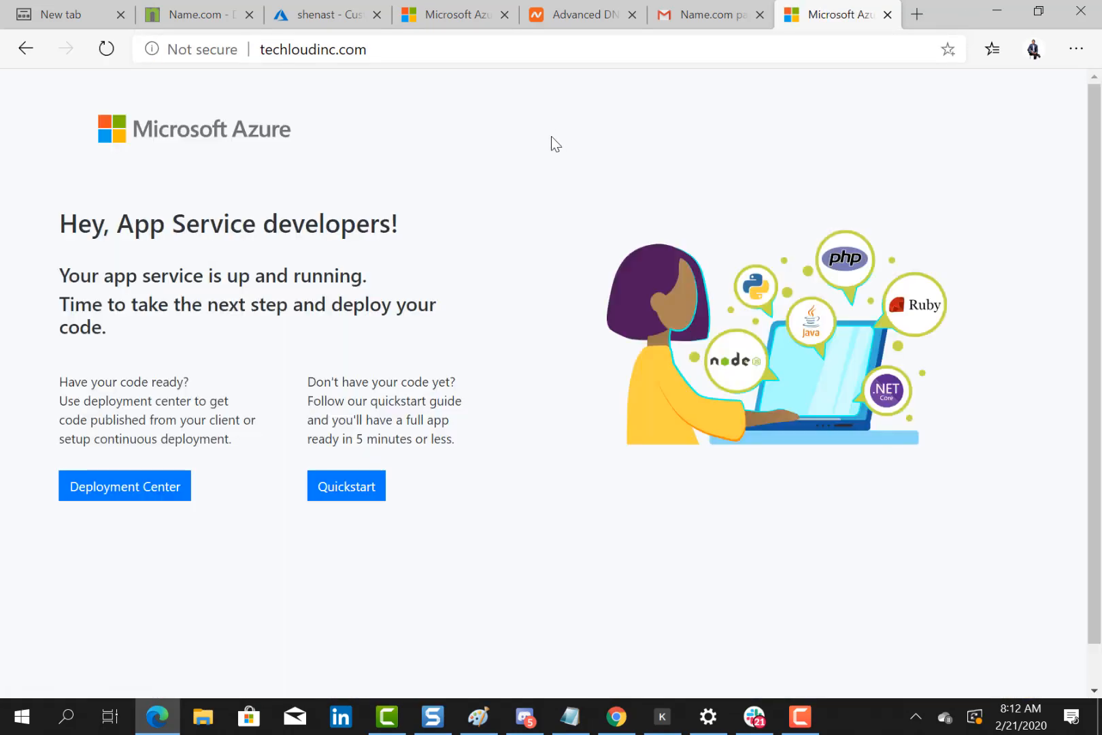
mouse_move(719, 322)
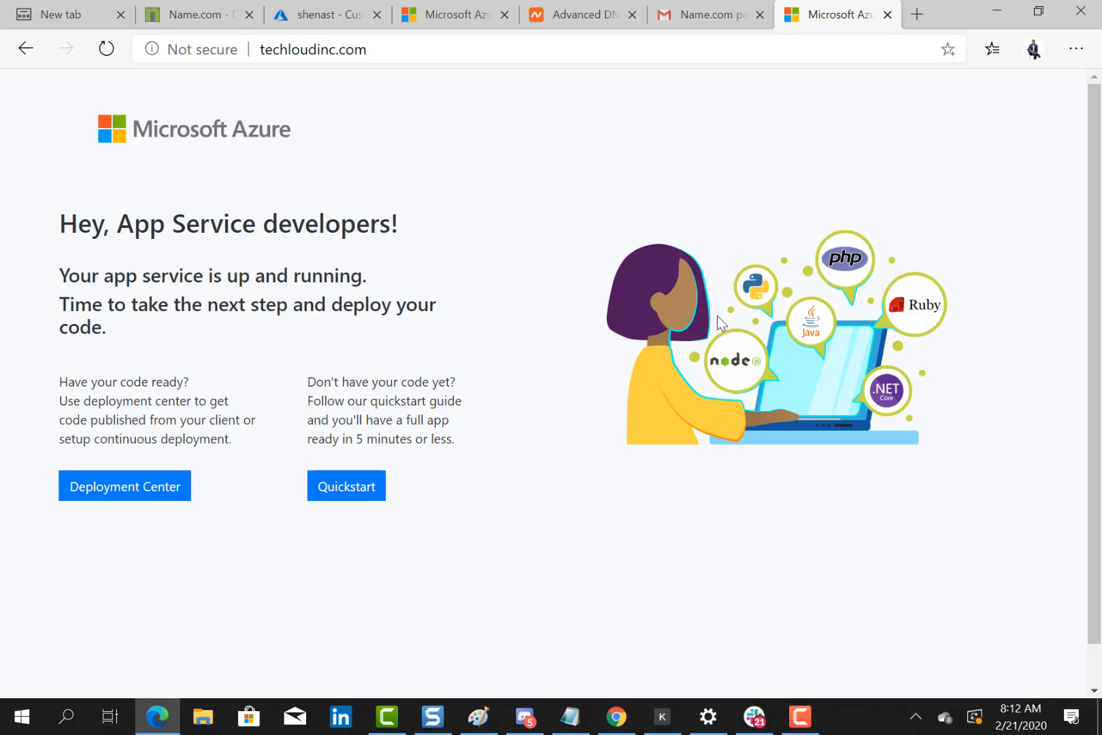
mouse_move(330, 87)
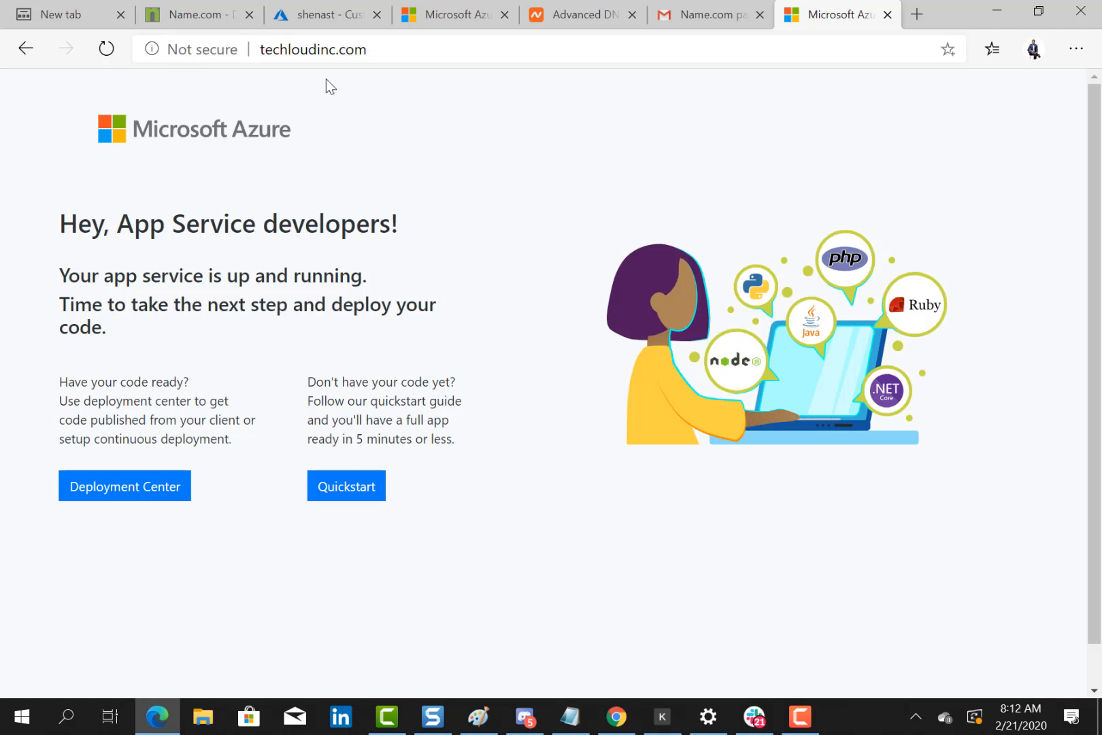
mouse_move(414, 155)
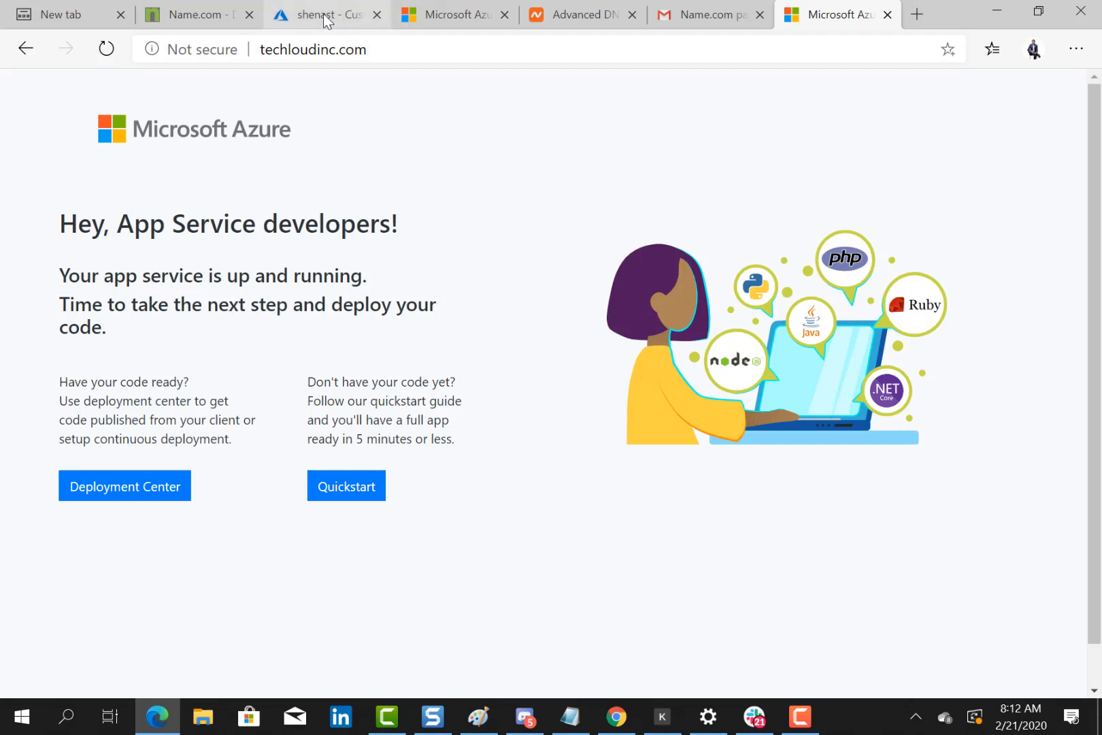
mouse_move(325, 15)
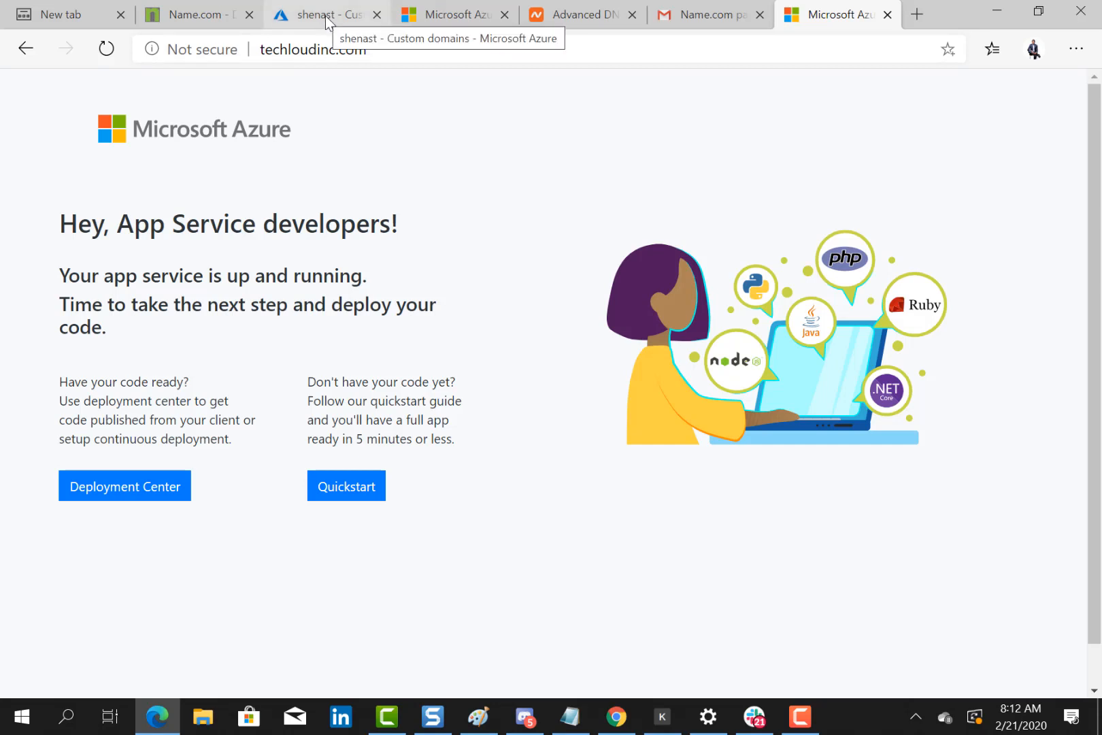